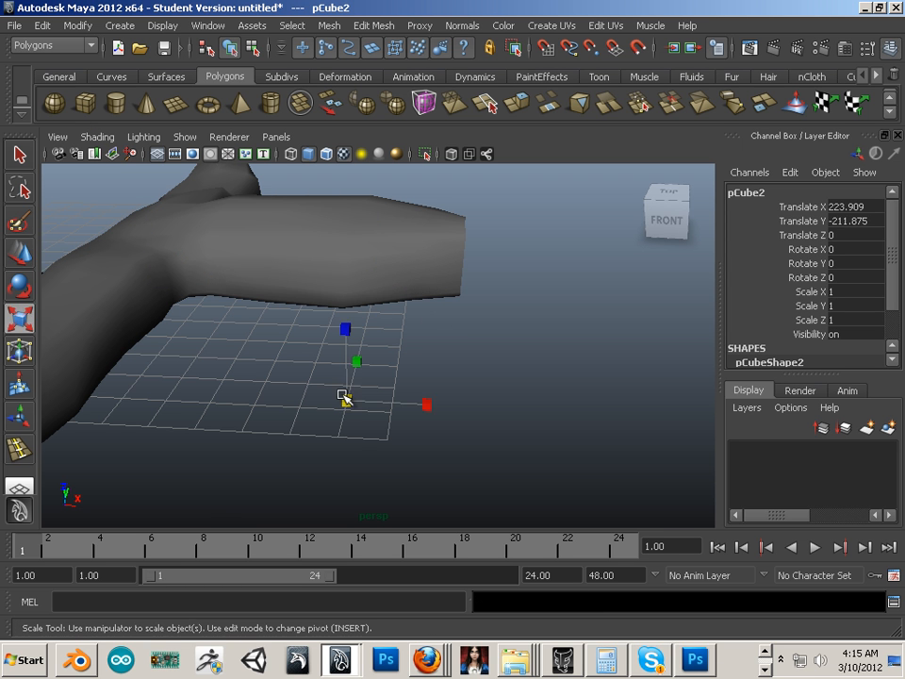
# Scale pCube2 non-uniformly to about 114.6 × 28 × 114.6, forming a flat square plate
pyautogui.moveTo(343, 396); pyautogui.dragTo(385, 432)
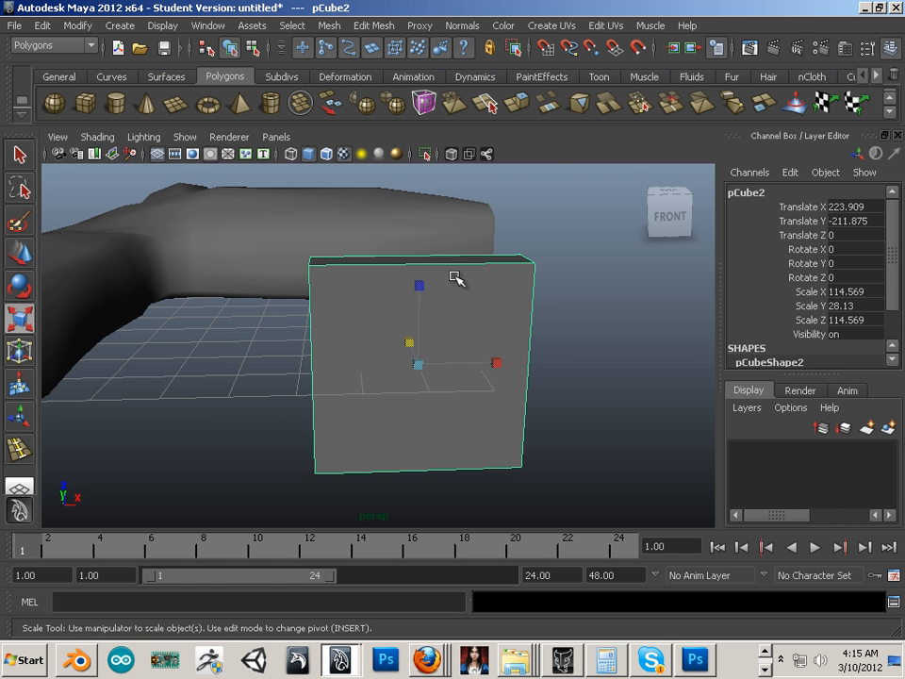
# Insert several vertical and horizontal edge loops to grid the plate's faces
pyautogui.click(373, 26)
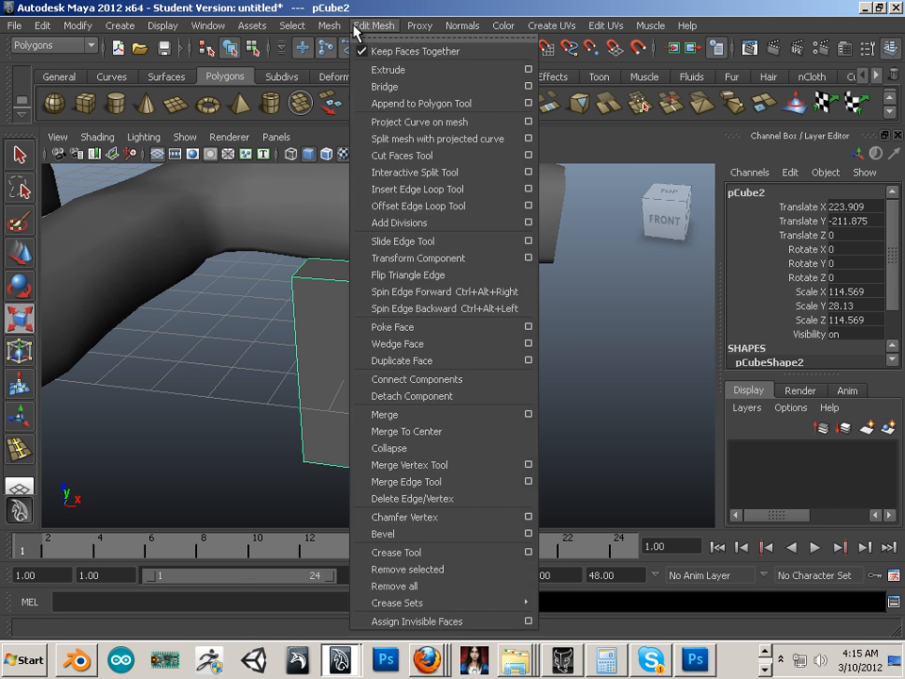
pyautogui.click(419, 188)
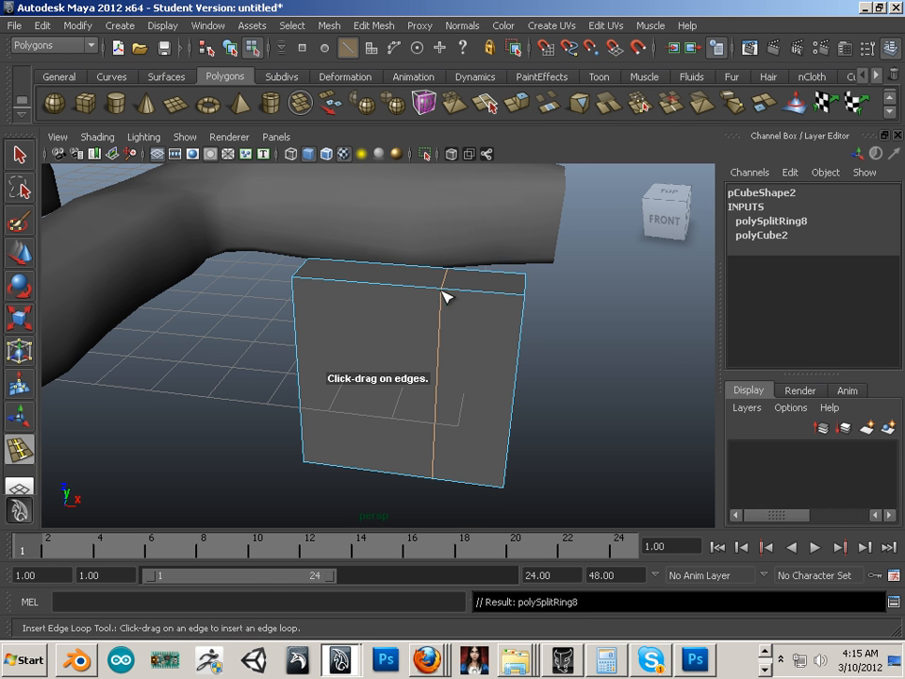
pyautogui.moveTo(449, 298); pyautogui.dragTo(396, 411)
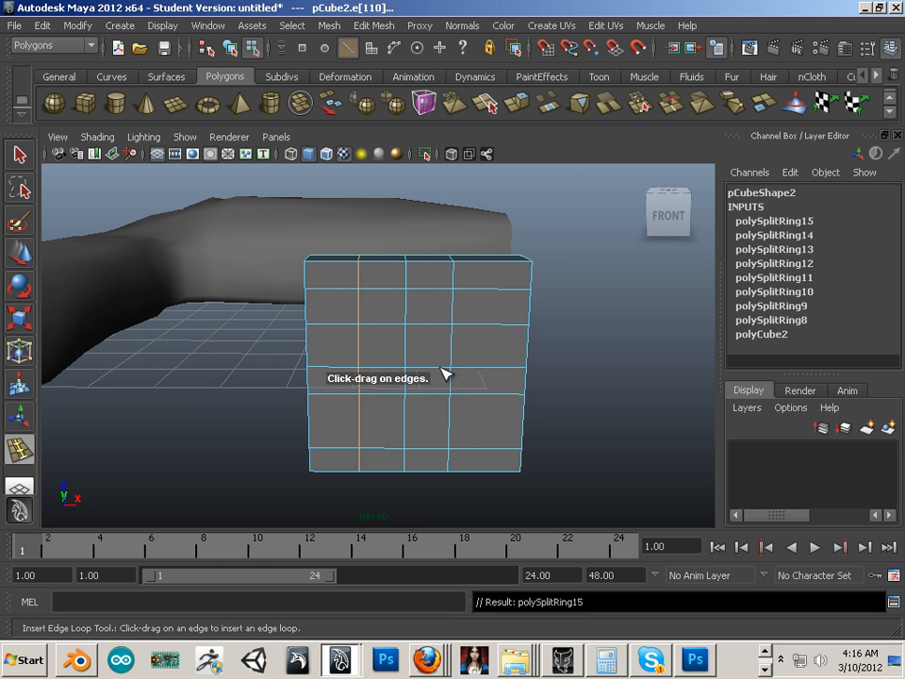
pyautogui.moveTo(444, 377); pyautogui.dragTo(360, 335)
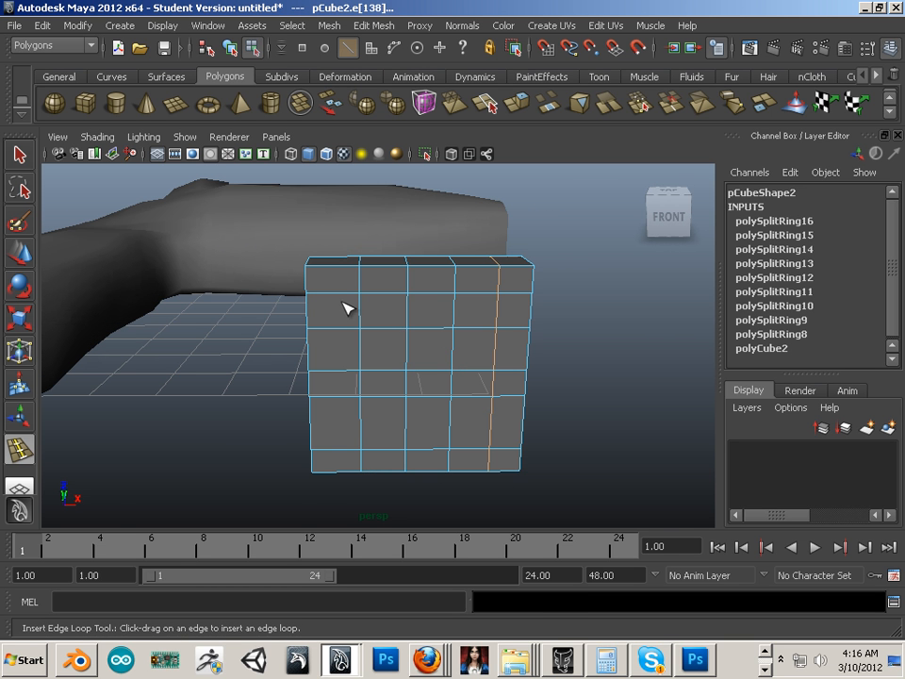
pyautogui.moveTo(286, 294)
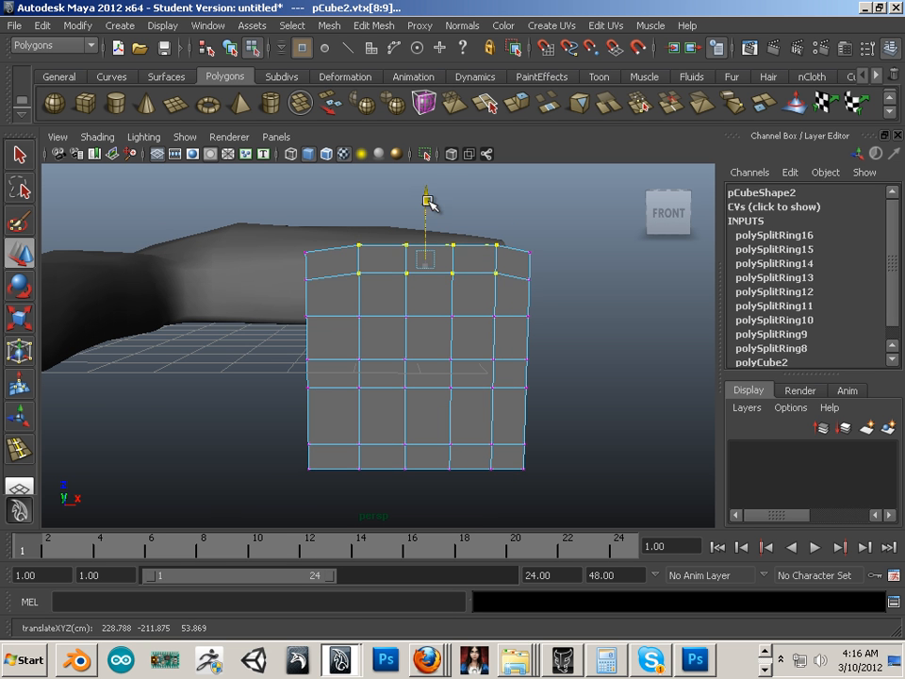
# Pull the top vertex row into a rounded arch and splay the bottom vertices outward
pyautogui.moveTo(426, 200); pyautogui.dragTo(430, 193)
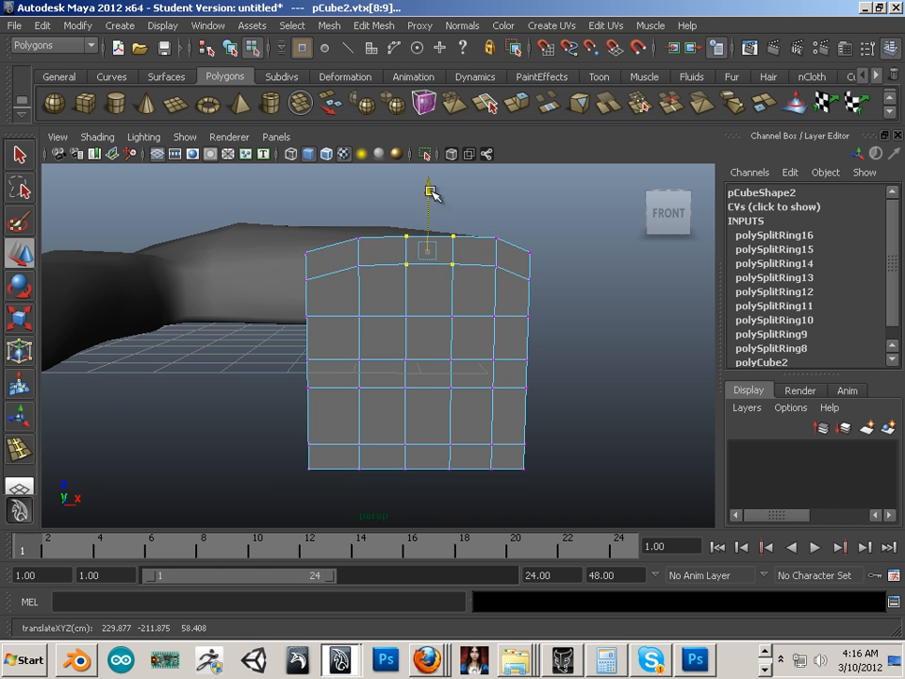
pyautogui.moveTo(430, 192); pyautogui.dragTo(543, 354)
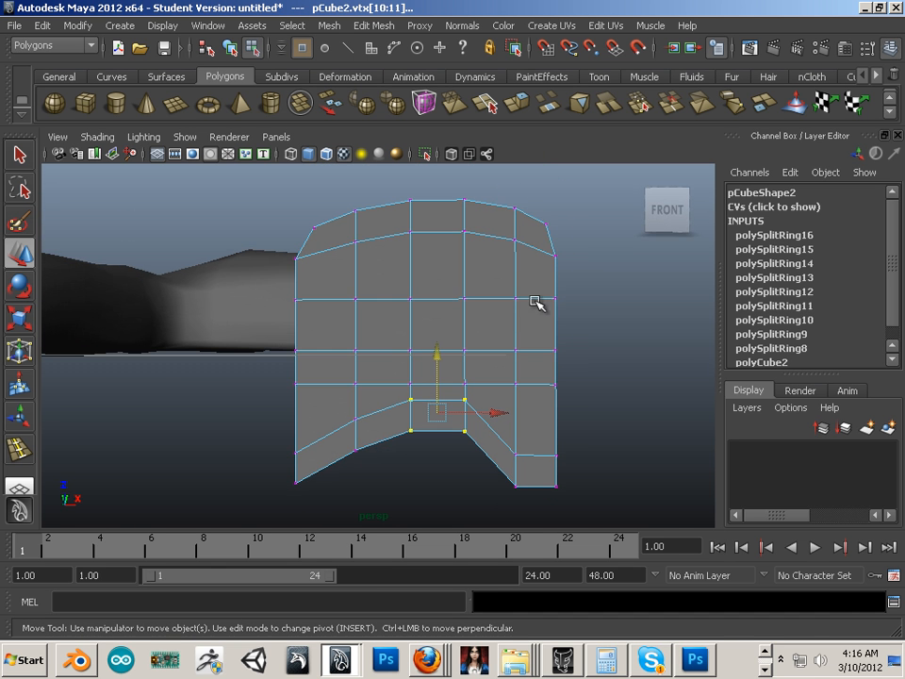
pyautogui.moveTo(286, 238)
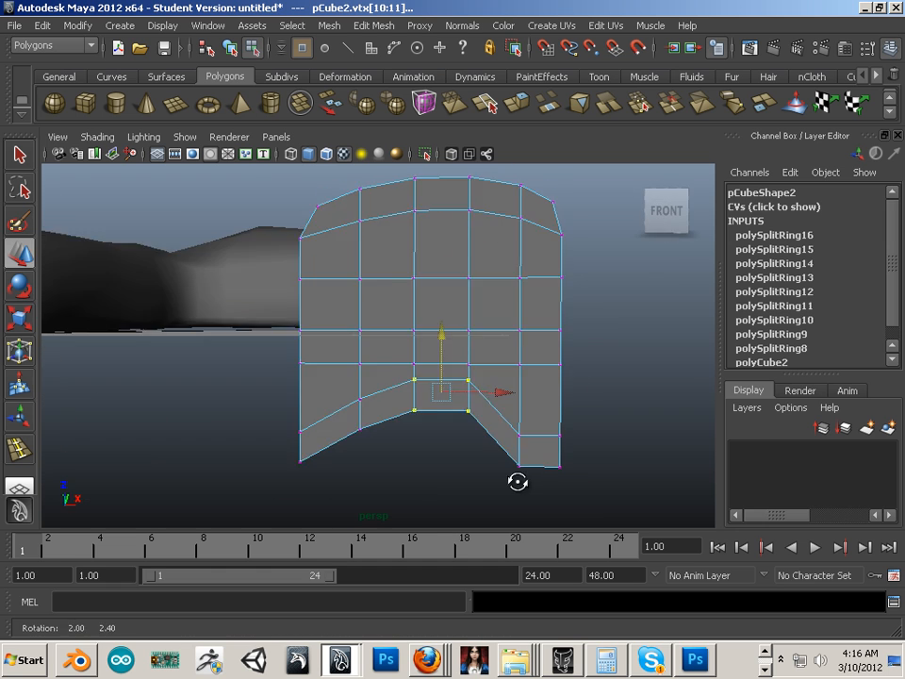
pyautogui.moveTo(516, 483); pyautogui.dragTo(573, 430)
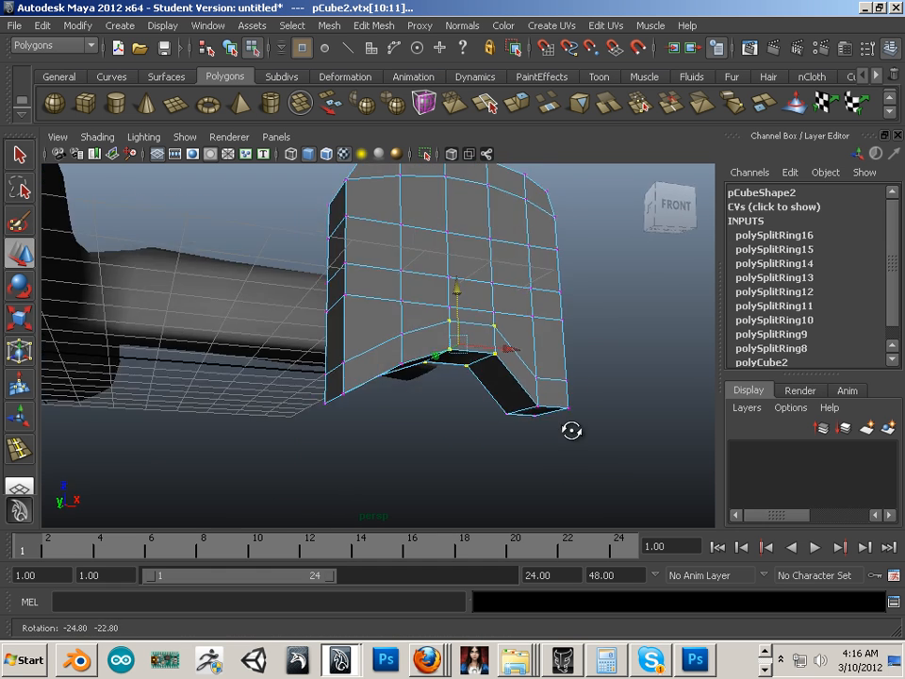
pyautogui.moveTo(573, 430); pyautogui.dragTo(506, 426)
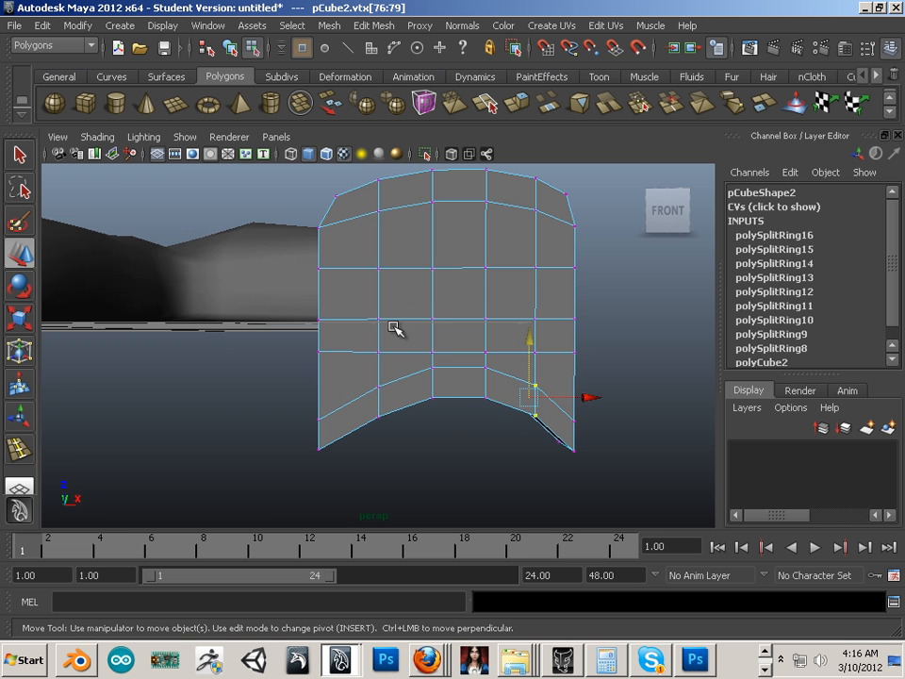
pyautogui.moveTo(502, 179)
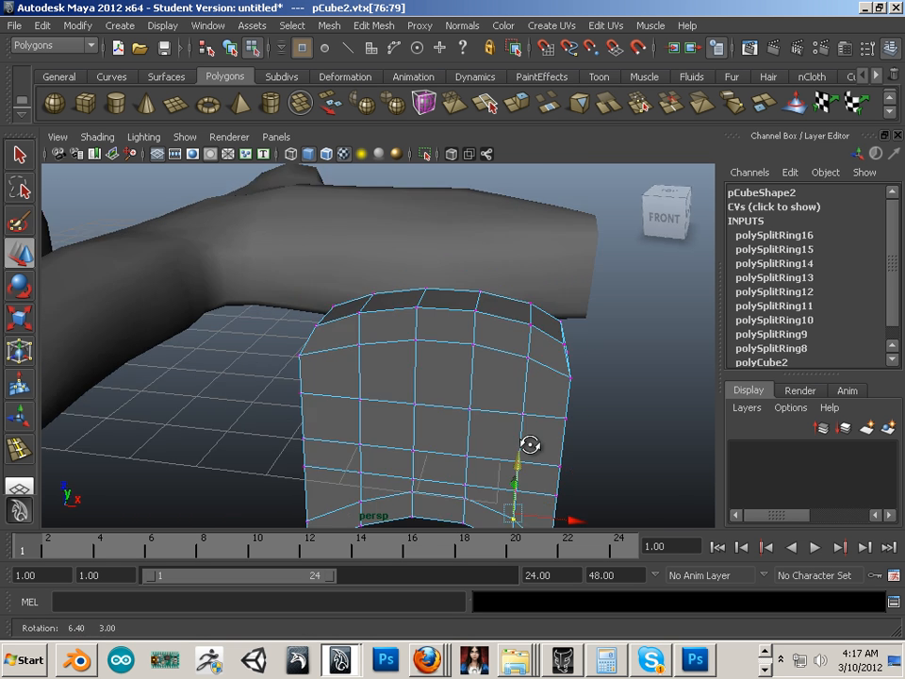
# From the side view, move the upper vertex rows along Z into an S-shaped curve
pyautogui.moveTo(532, 445); pyautogui.dragTo(338, 388)
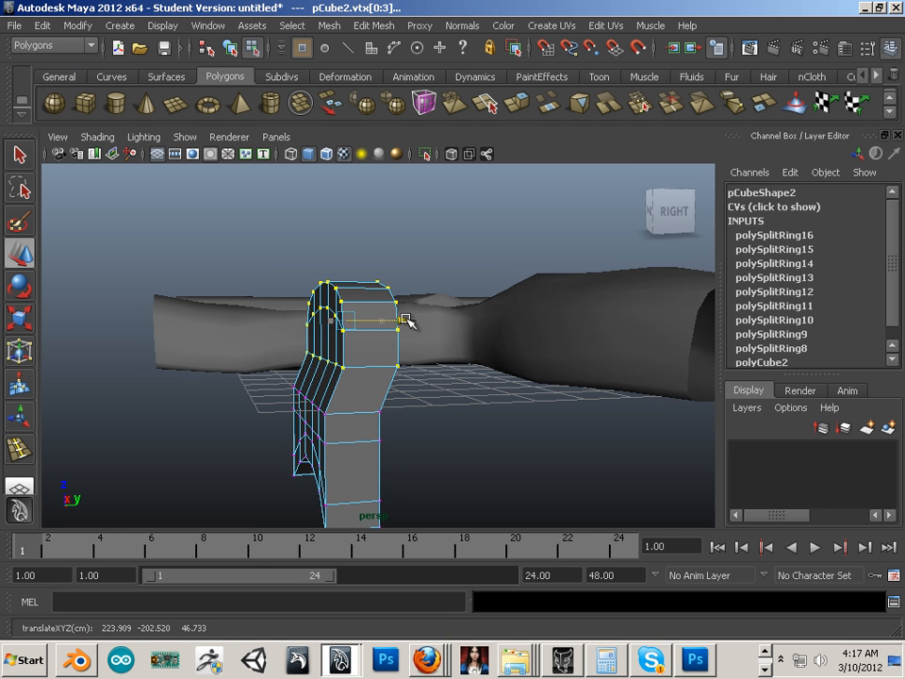
pyautogui.moveTo(405, 319); pyautogui.dragTo(405, 302)
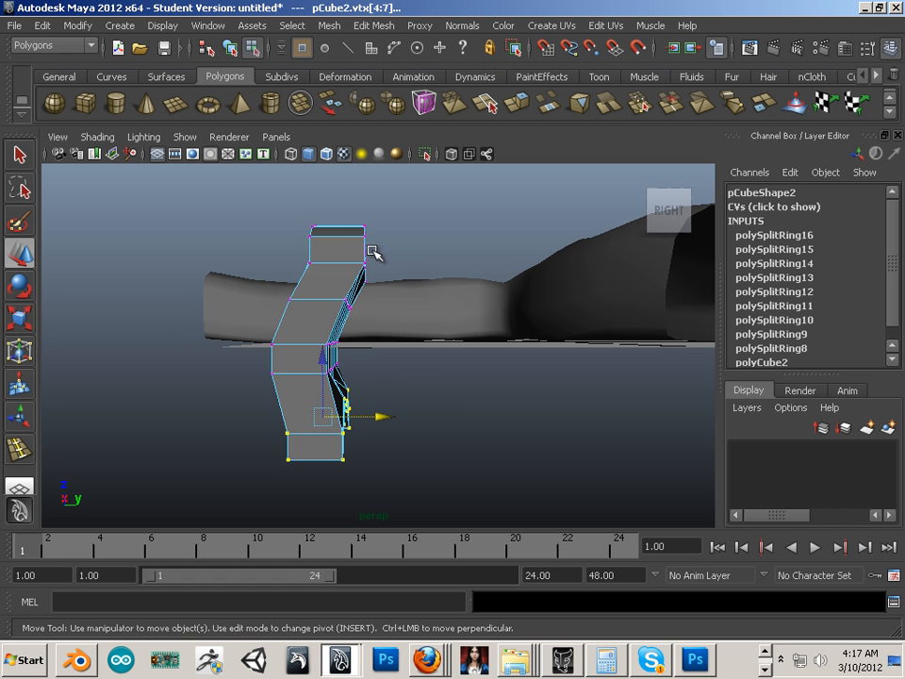
pyautogui.moveTo(311, 369)
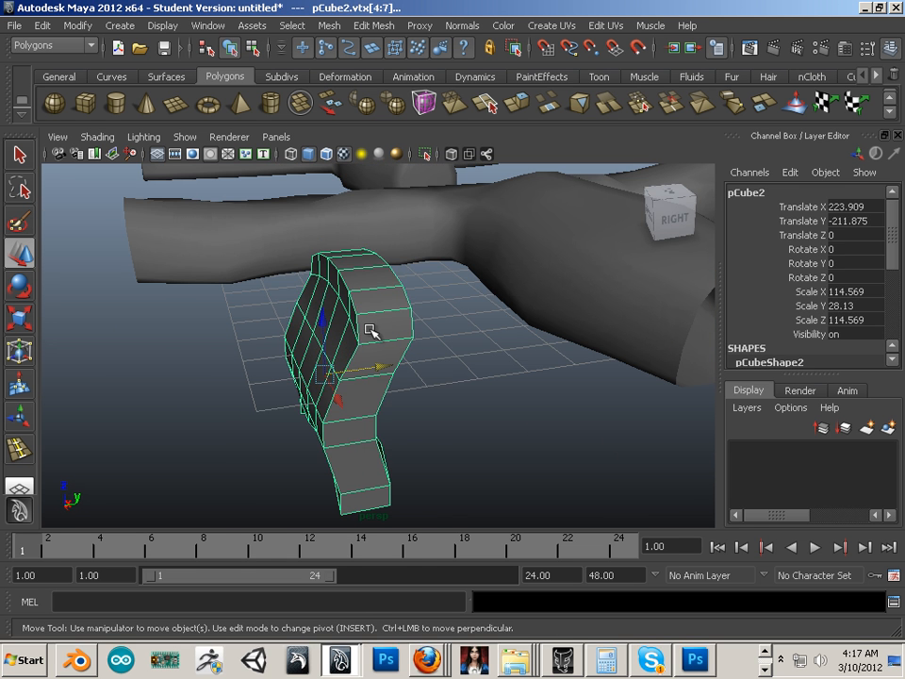
pyautogui.click(452, 340)
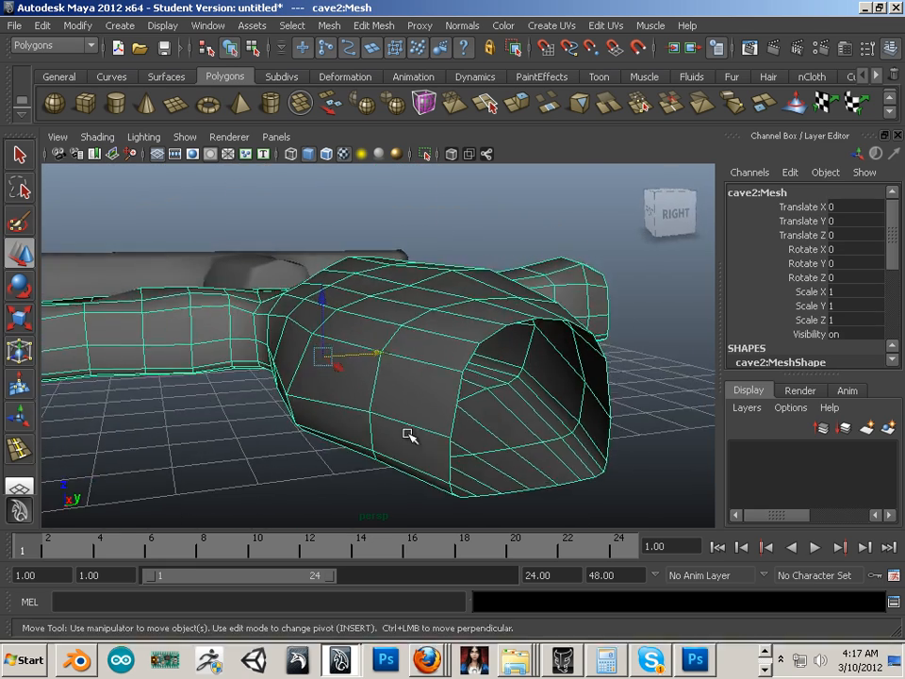
# Select cave2:Mesh and drag-select the patch of faces on its side wall
pyautogui.click(411, 445)
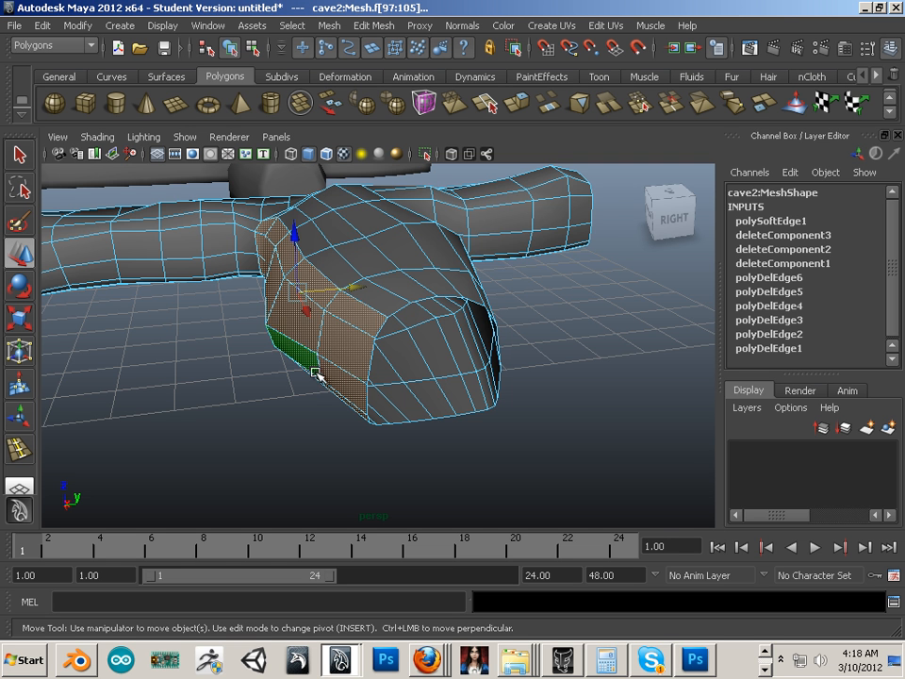
pyautogui.moveTo(377, 330); pyautogui.dragTo(325, 430)
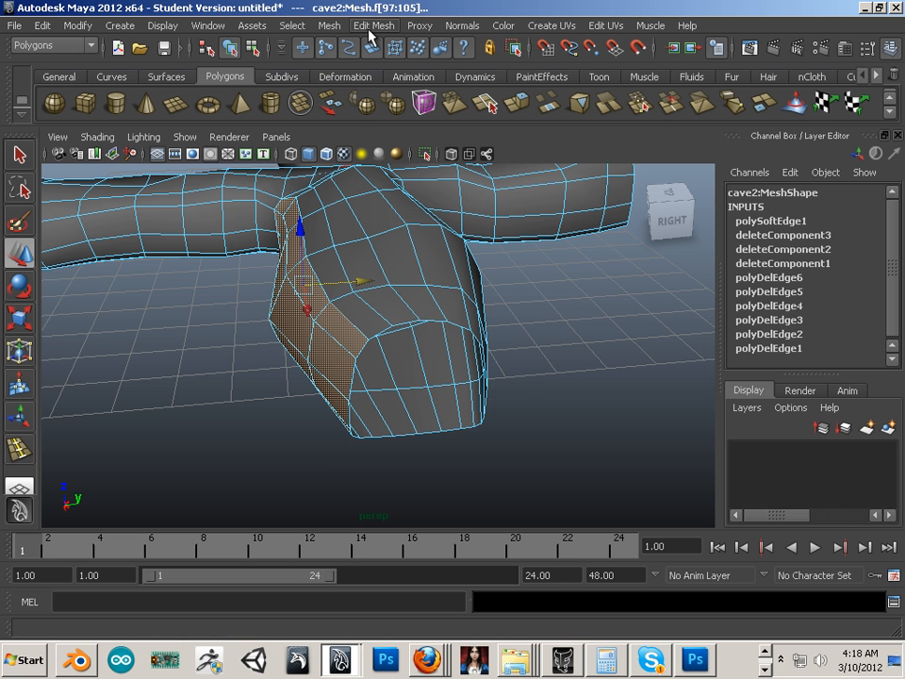
# Duplicate the selected side-wall faces and extrude them into a thick plate
pyautogui.click(374, 26)
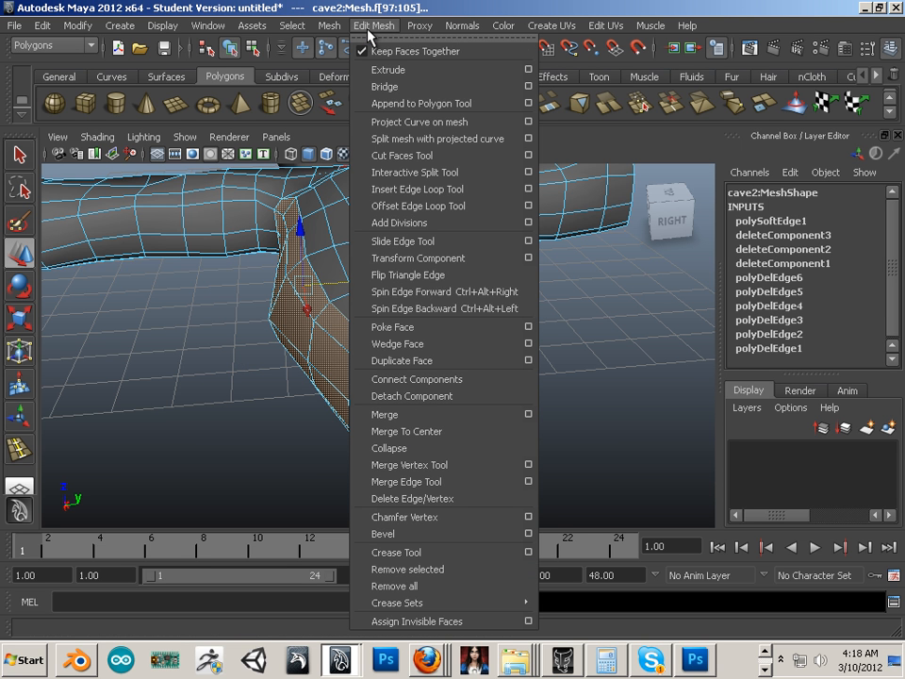
pyautogui.moveTo(374, 79)
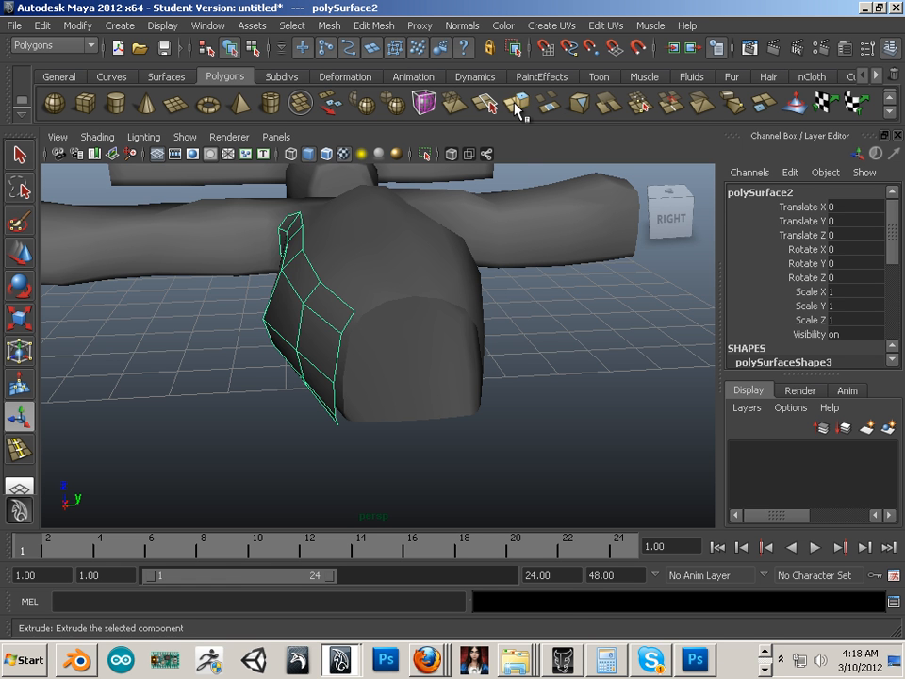
pyautogui.click(488, 103)
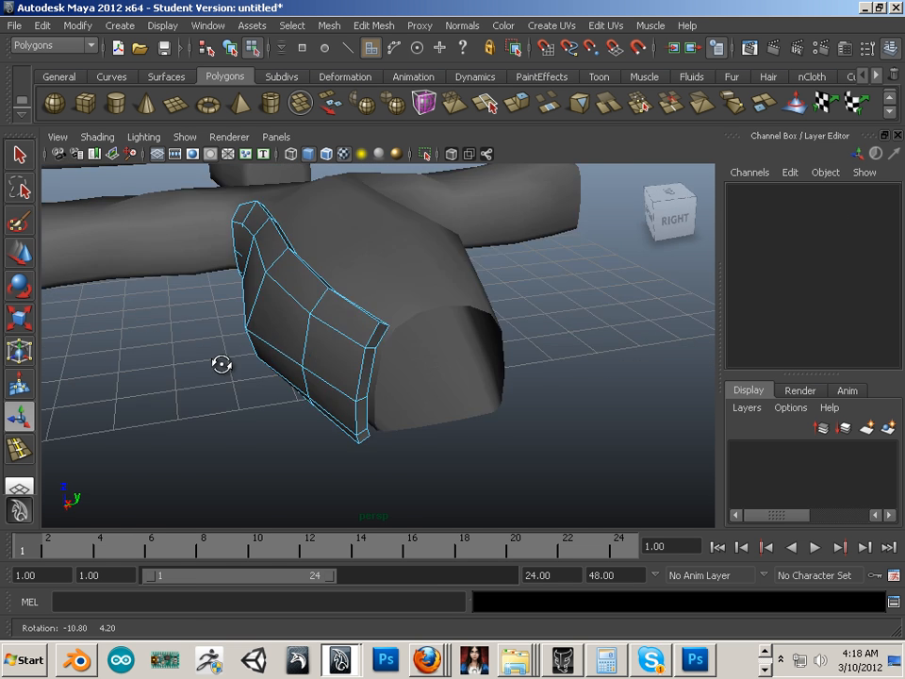
pyautogui.click(373, 320)
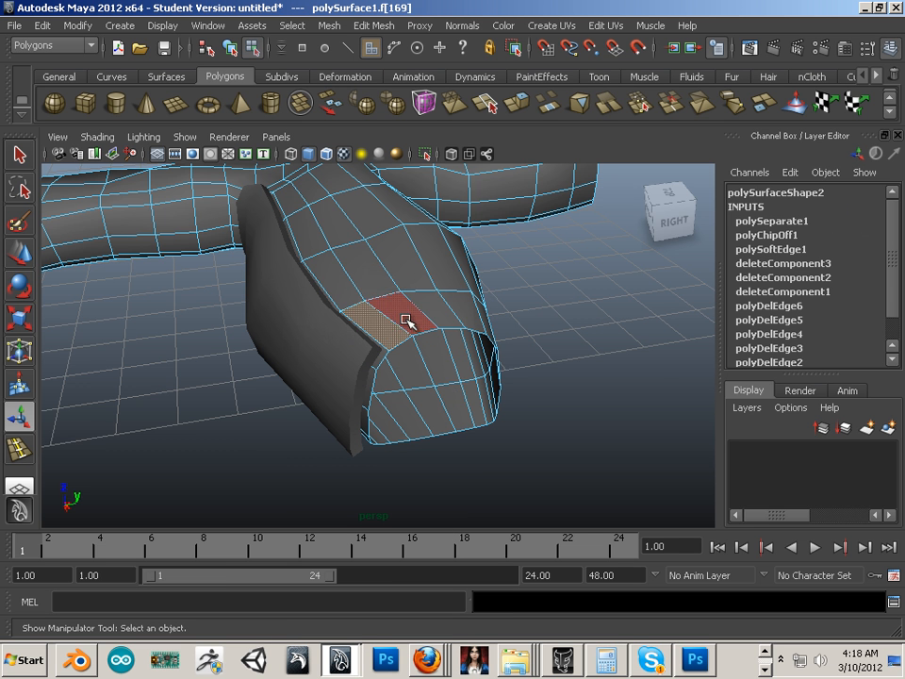
# Shift-select the wide band of faces along the tunnel wall, ceiling and bend
pyautogui.moveTo(406, 320); pyautogui.dragTo(434, 330)
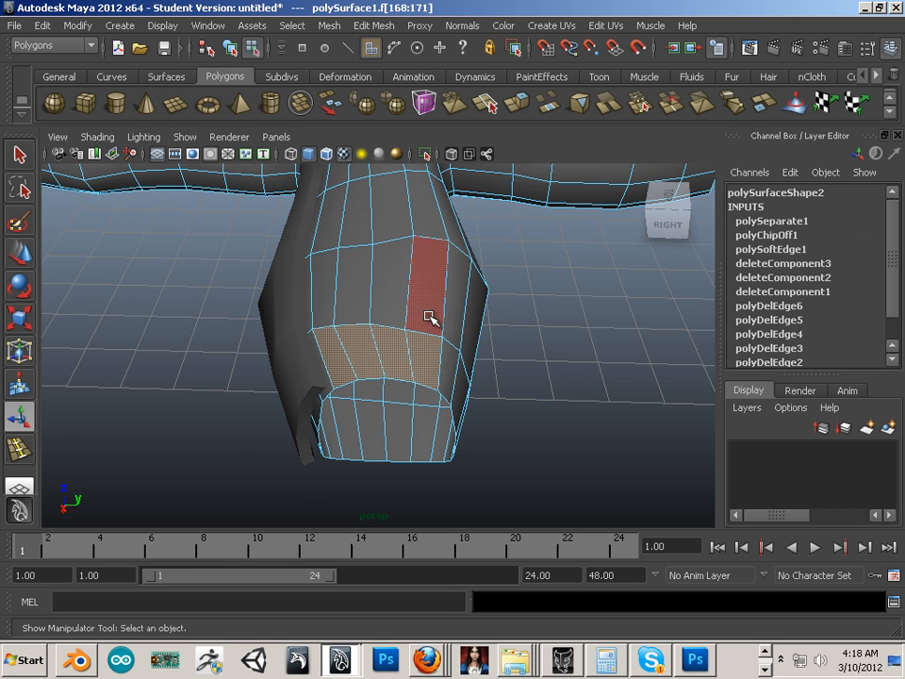
pyautogui.moveTo(424, 330); pyautogui.dragTo(406, 358)
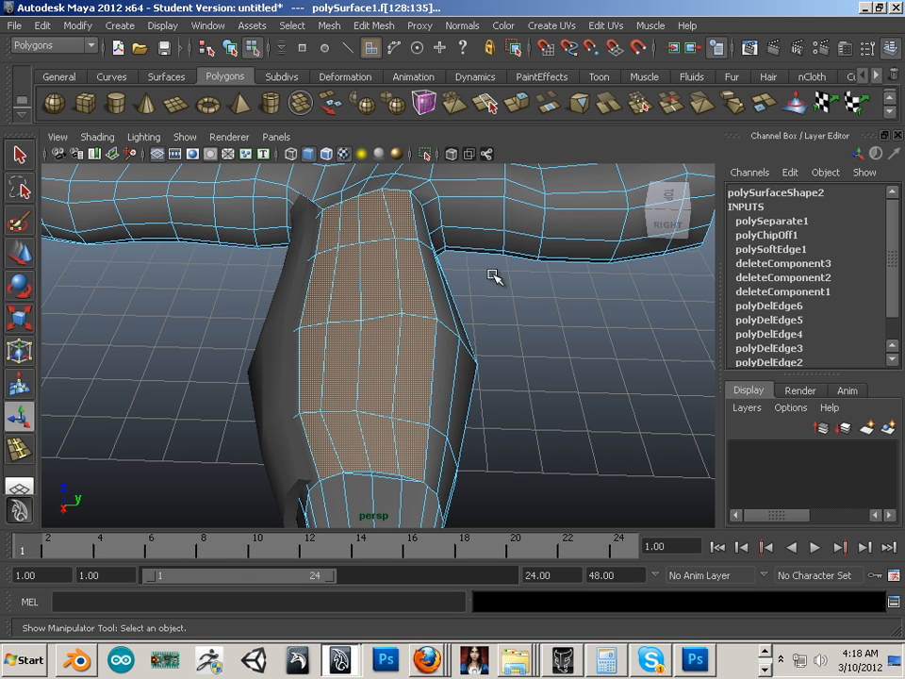
pyautogui.moveTo(494, 276); pyautogui.dragTo(375, 407)
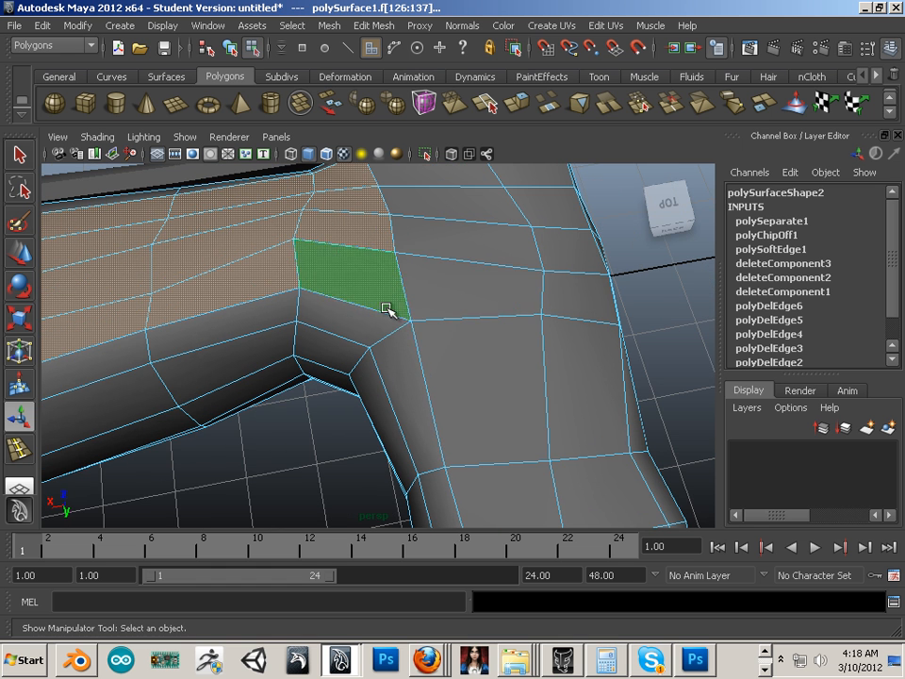
pyautogui.click(482, 330)
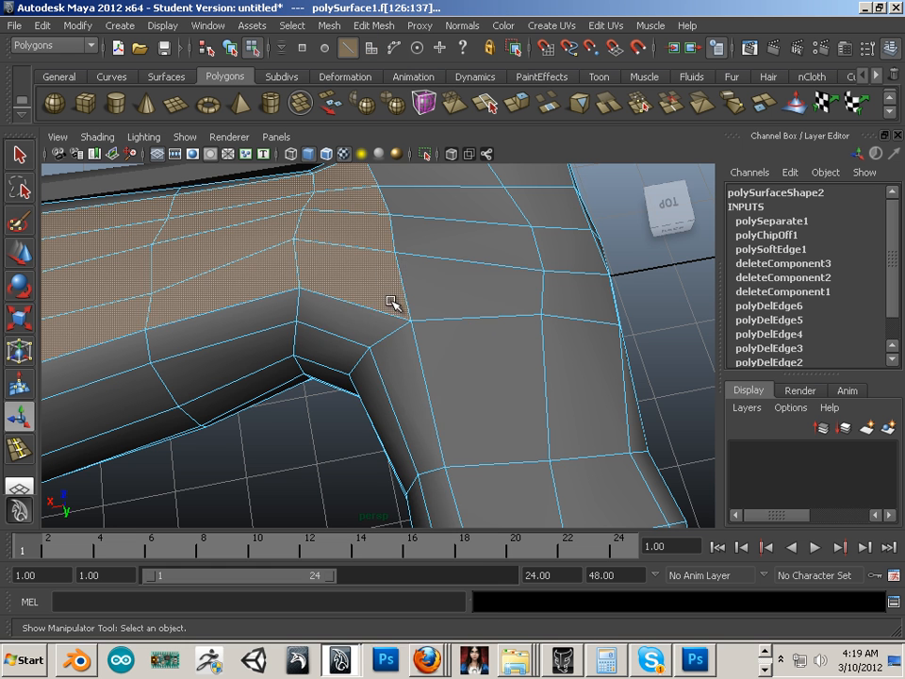
# Start picking the strip of faces along the top of polySurface1's curved bend
pyautogui.click(368, 313)
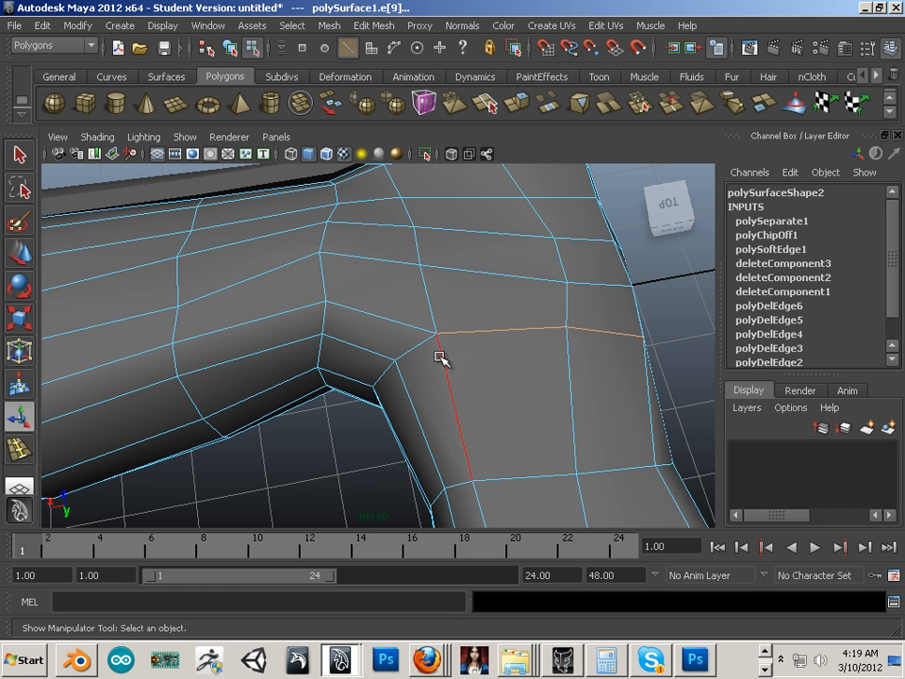
pyautogui.click(417, 347)
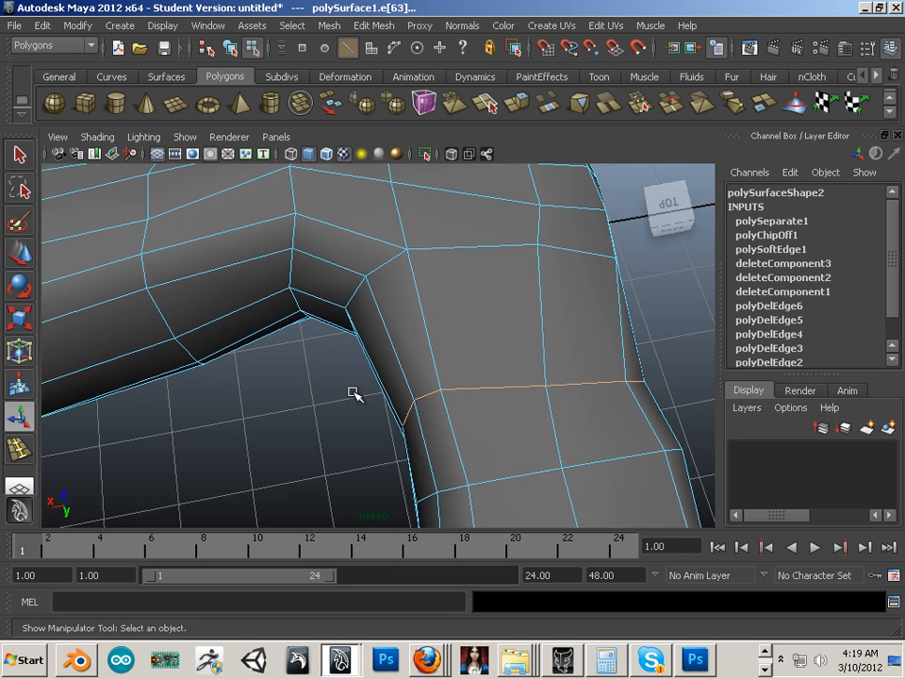
pyautogui.moveTo(355, 394); pyautogui.dragTo(411, 377)
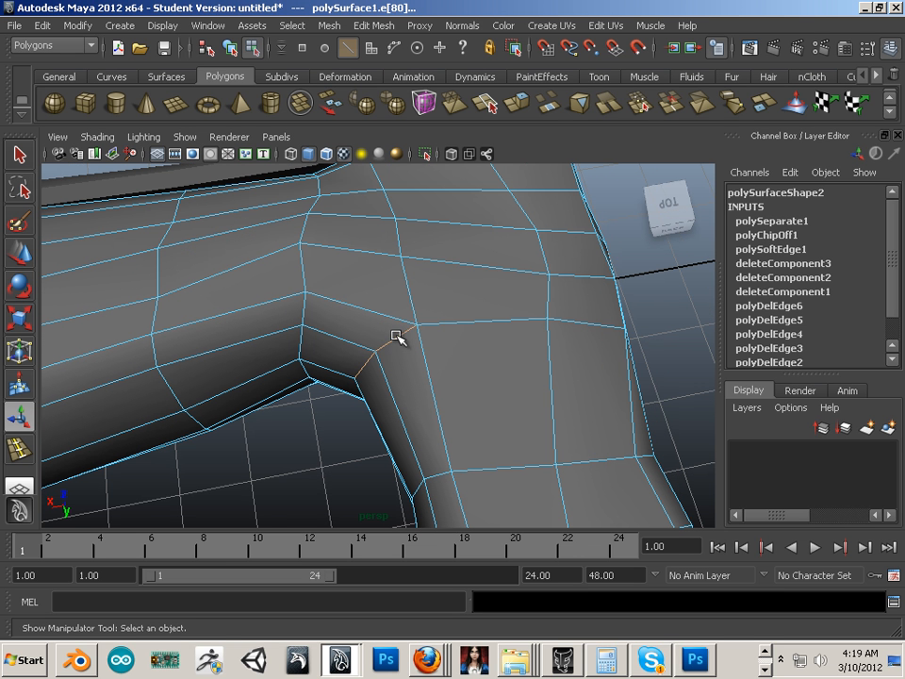
pyautogui.click(377, 344)
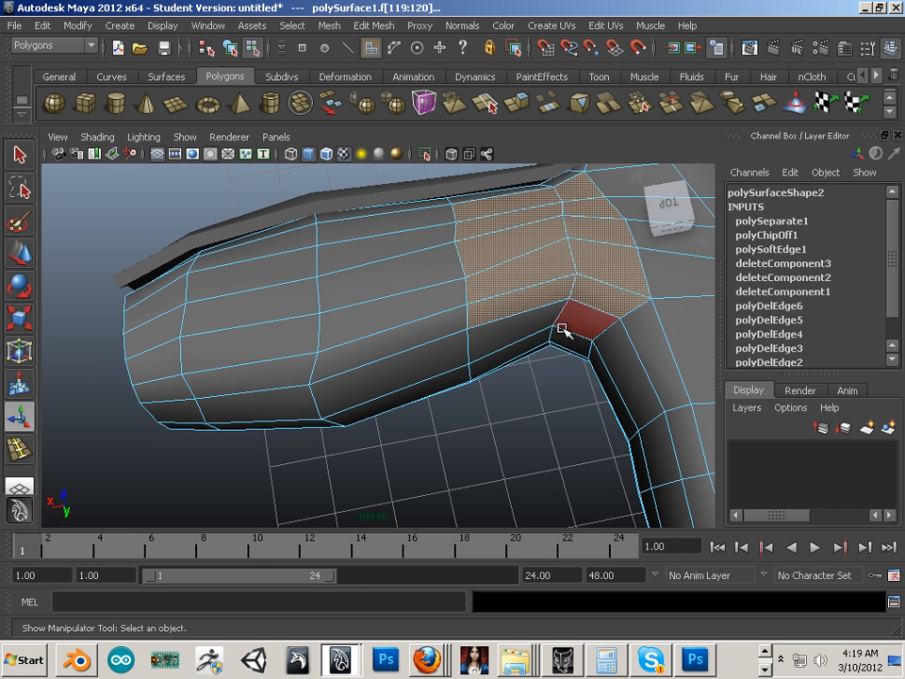
# Add faces so the strip runs farther along the branch top and down its lower wall
pyautogui.click(449, 321)
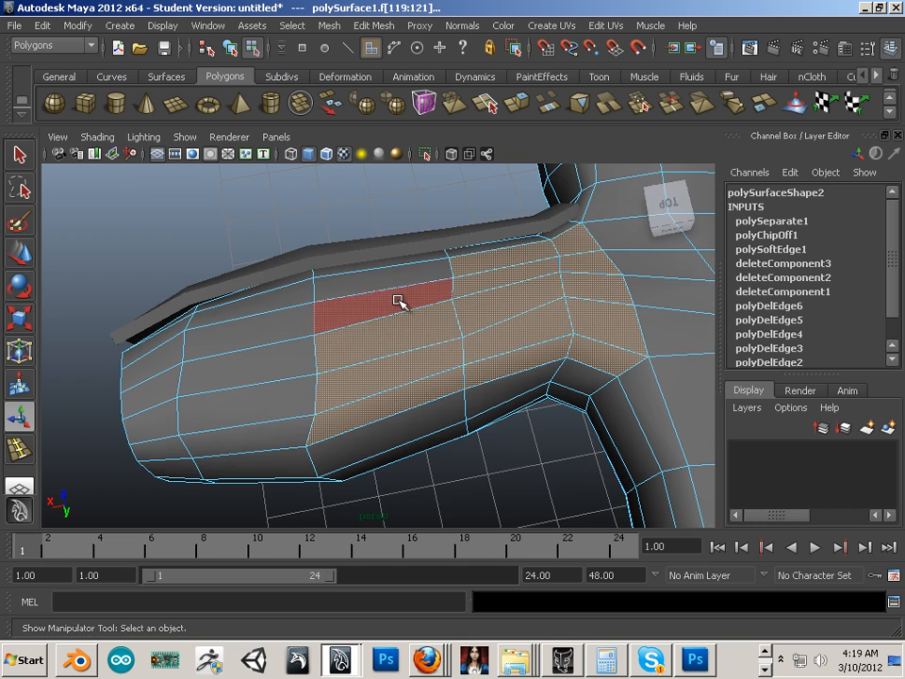
pyautogui.moveTo(400, 302); pyautogui.dragTo(472, 338)
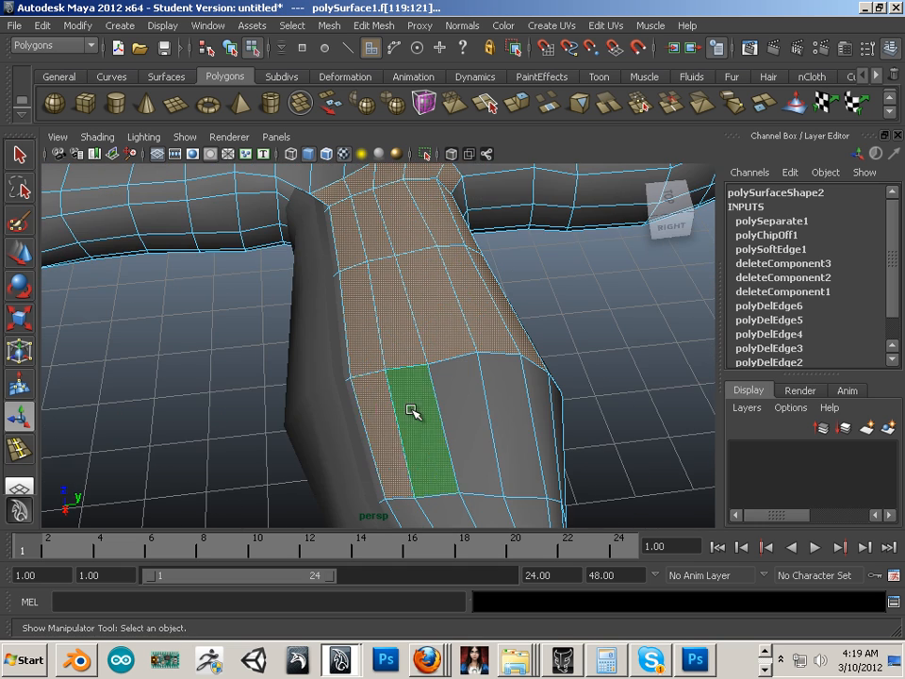
pyautogui.moveTo(424, 406); pyautogui.dragTo(506, 408)
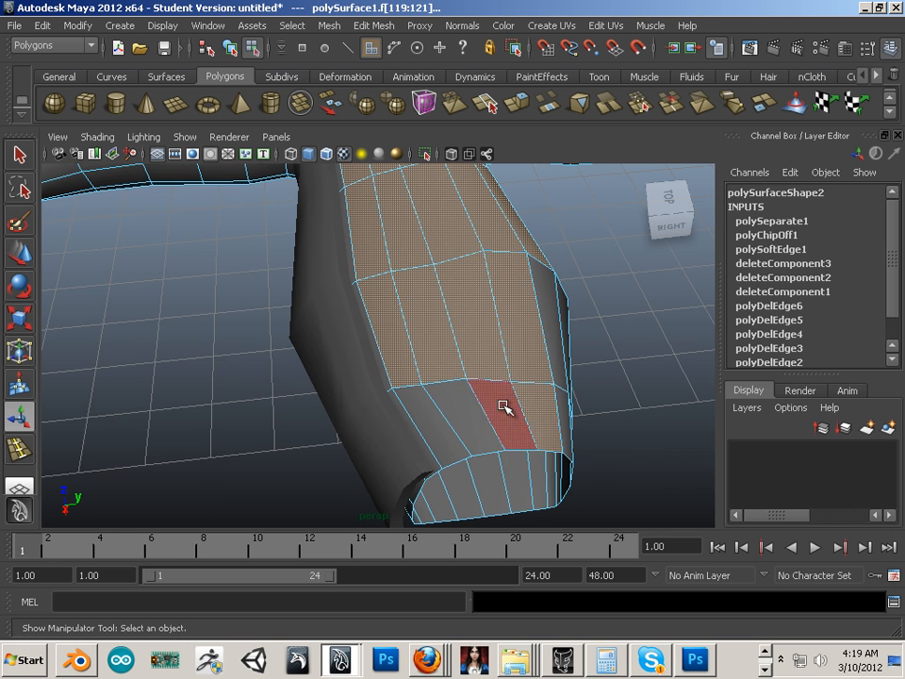
pyautogui.moveTo(505, 408); pyautogui.dragTo(476, 273)
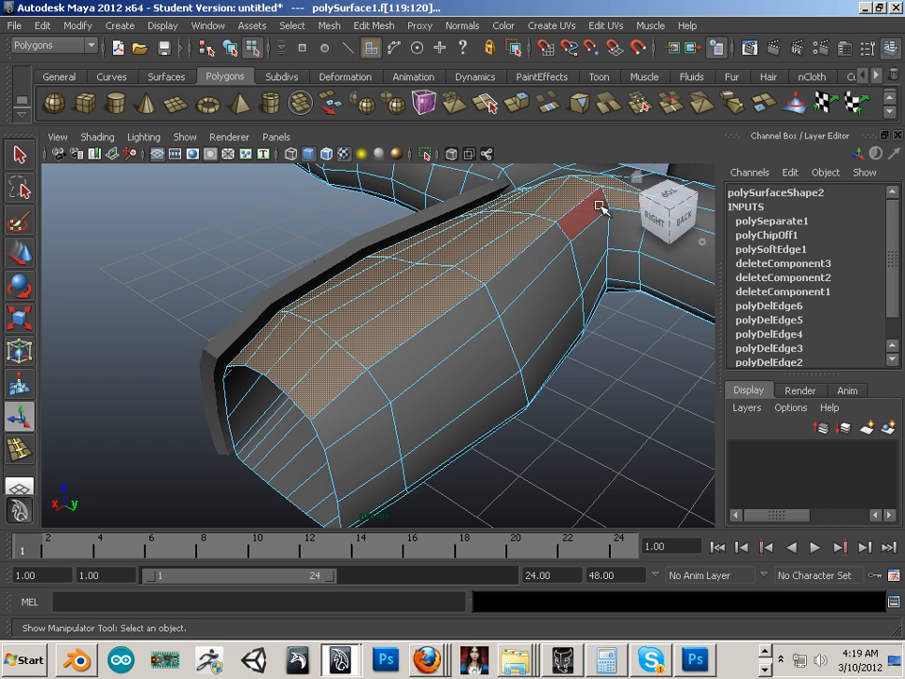
pyautogui.moveTo(594, 207); pyautogui.dragTo(490, 236)
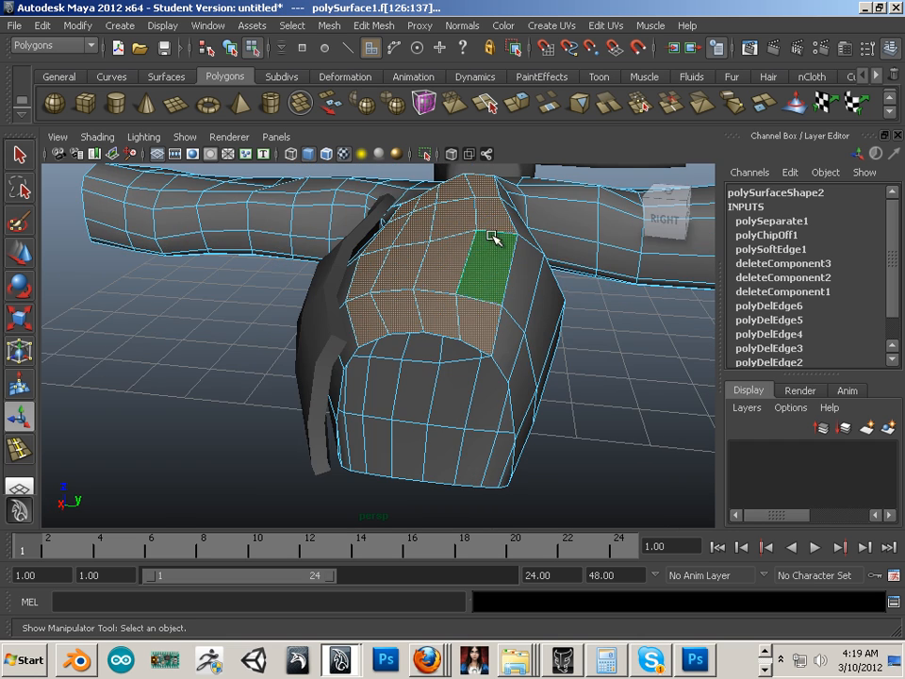
pyautogui.moveTo(490, 236); pyautogui.dragTo(434, 357)
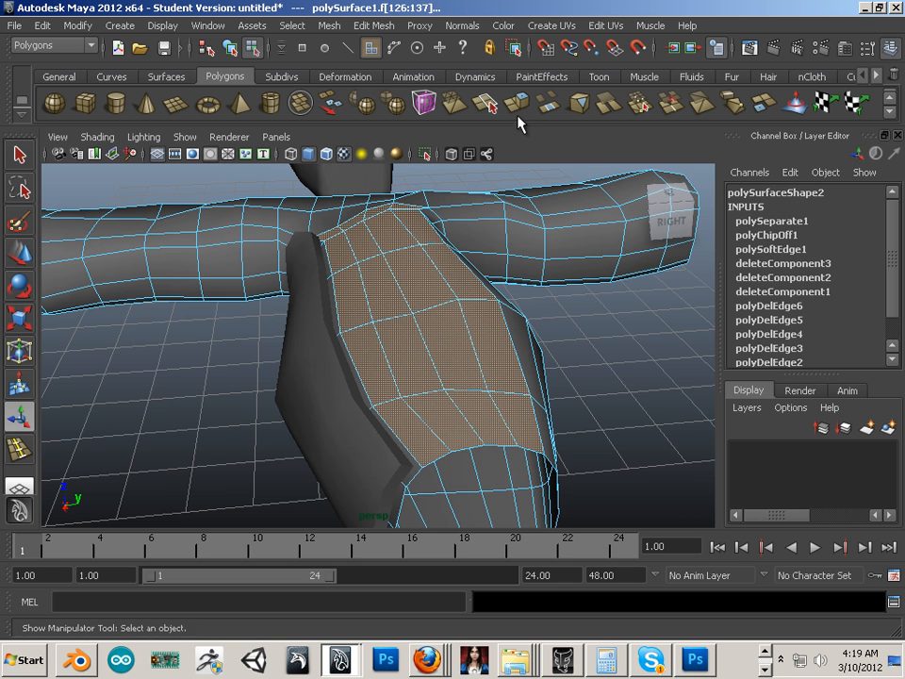
# Duplicate the tunnel-top faces into a new surface and extrude them into a thick plate
pyautogui.click(373, 27)
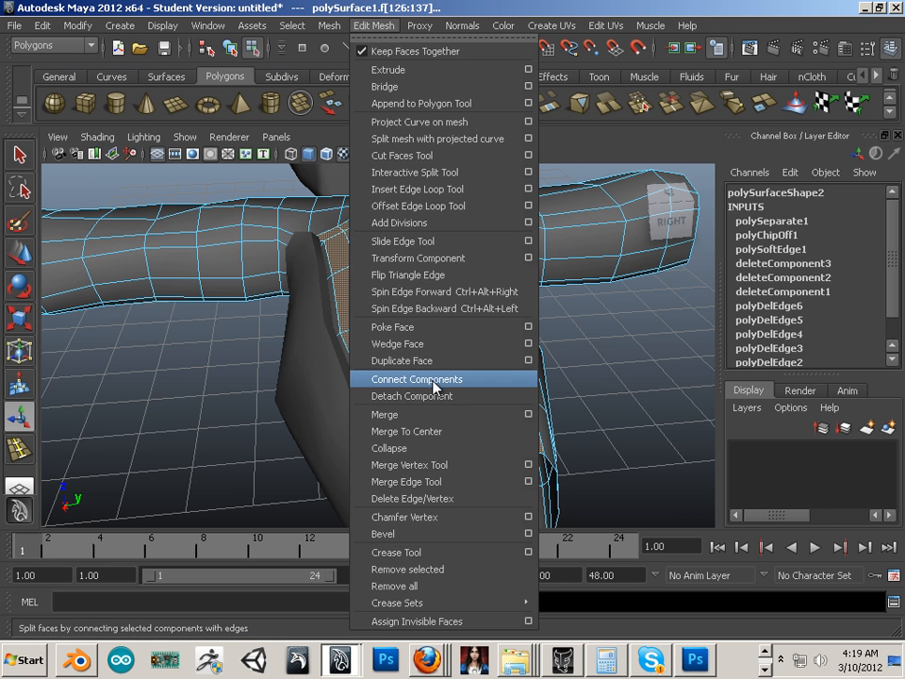
pyautogui.click(417, 377)
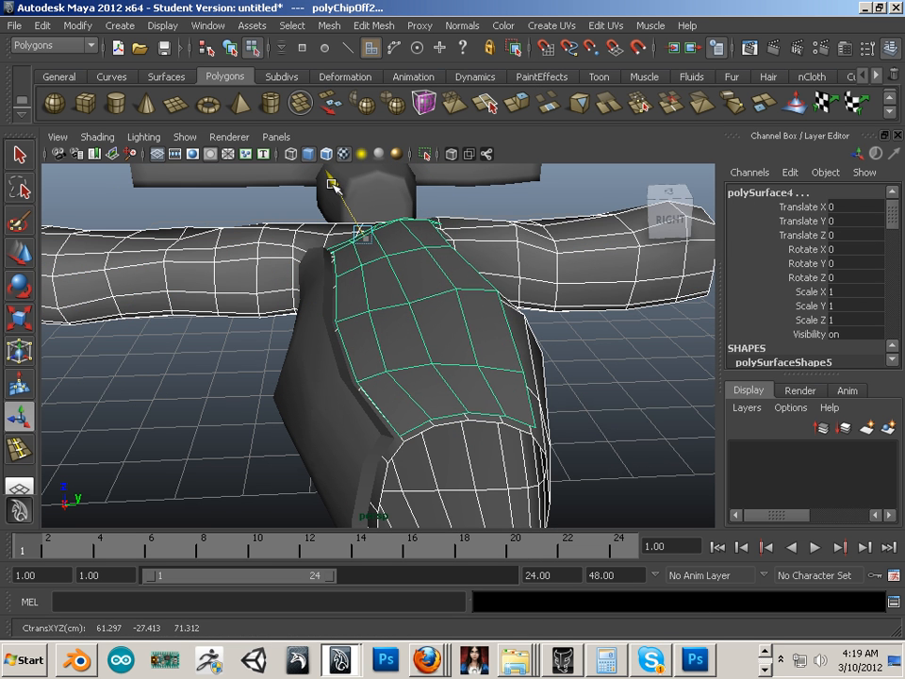
pyautogui.rightClick(475, 340)
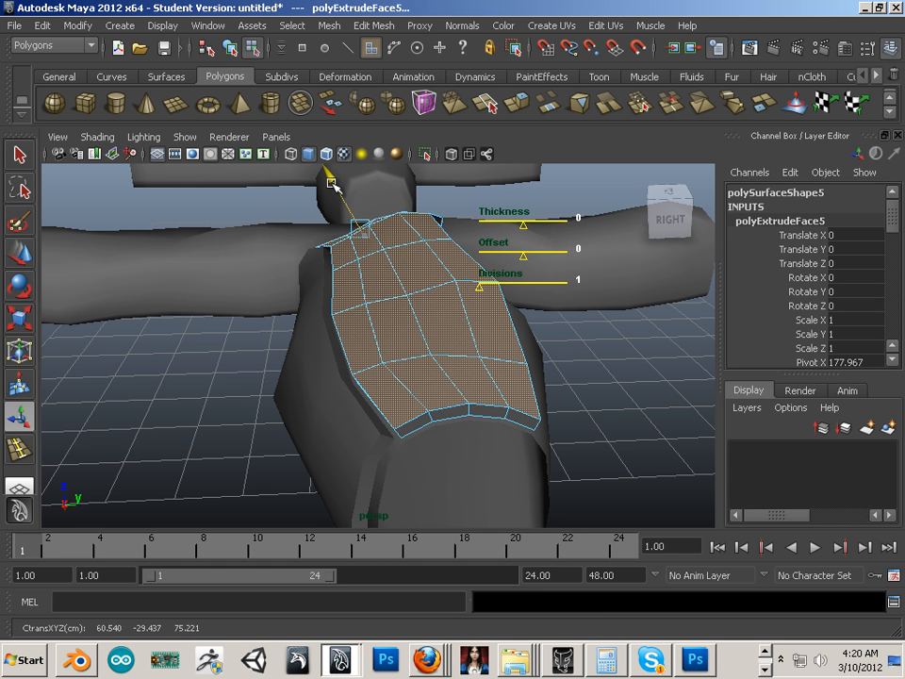
pyautogui.click(615, 453)
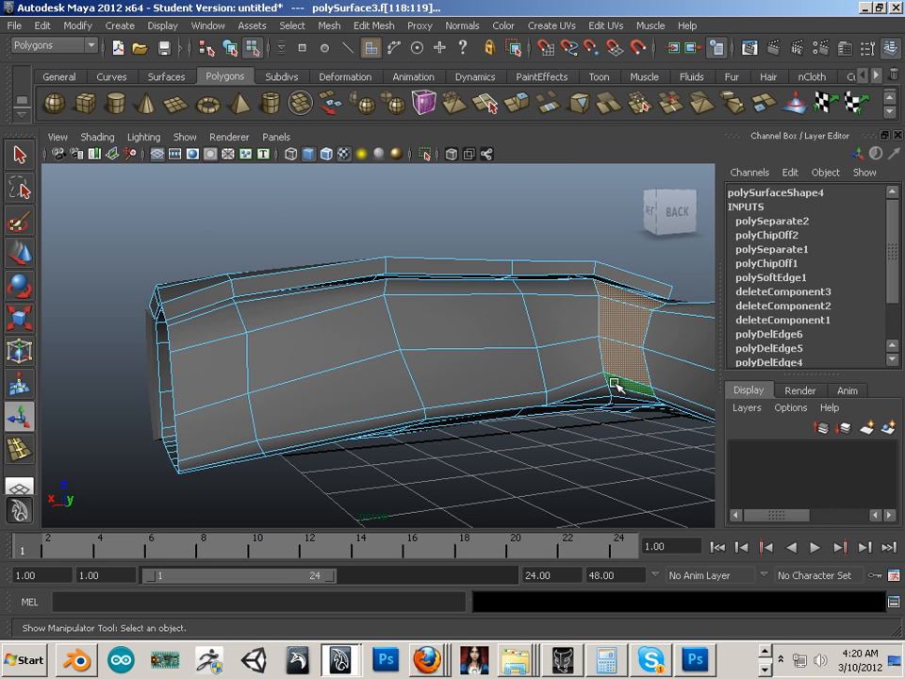
# Pick the first faces on the front tunnel section, orbiting to view its outer wall
pyautogui.click(544, 322)
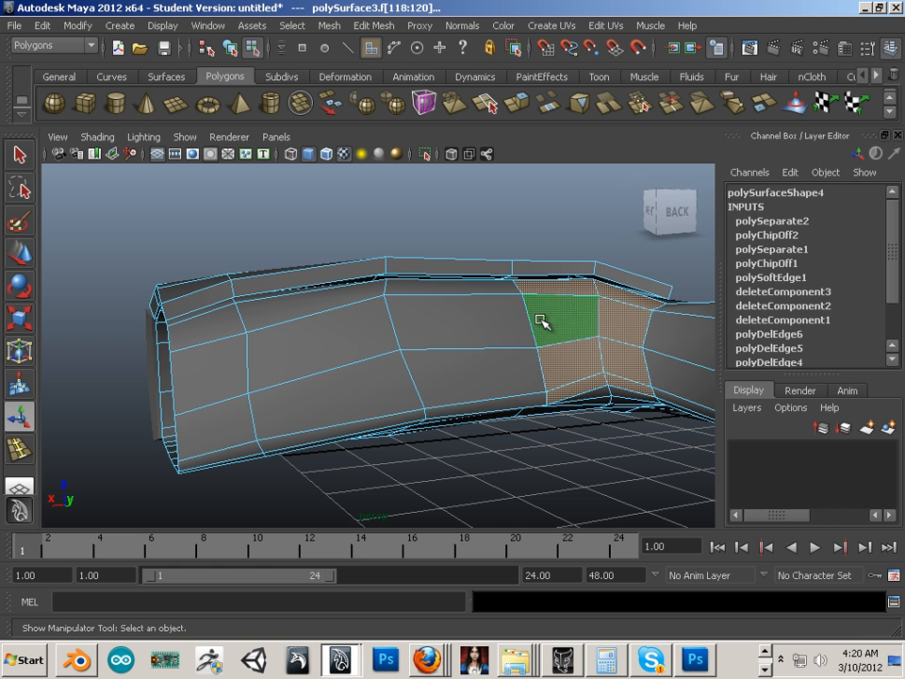
pyautogui.click(471, 328)
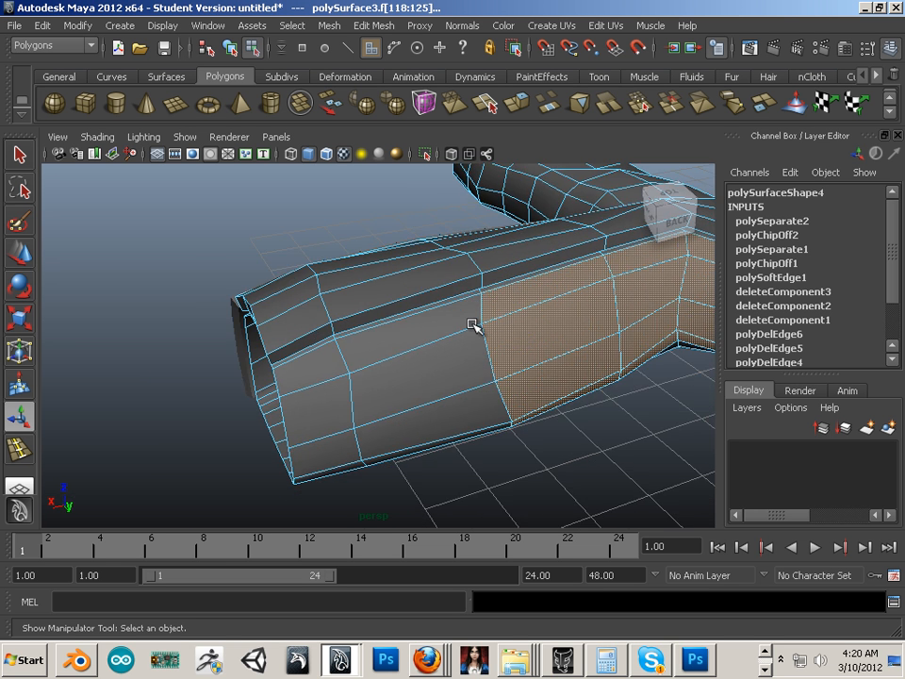
pyautogui.moveTo(472, 324); pyautogui.dragTo(483, 458)
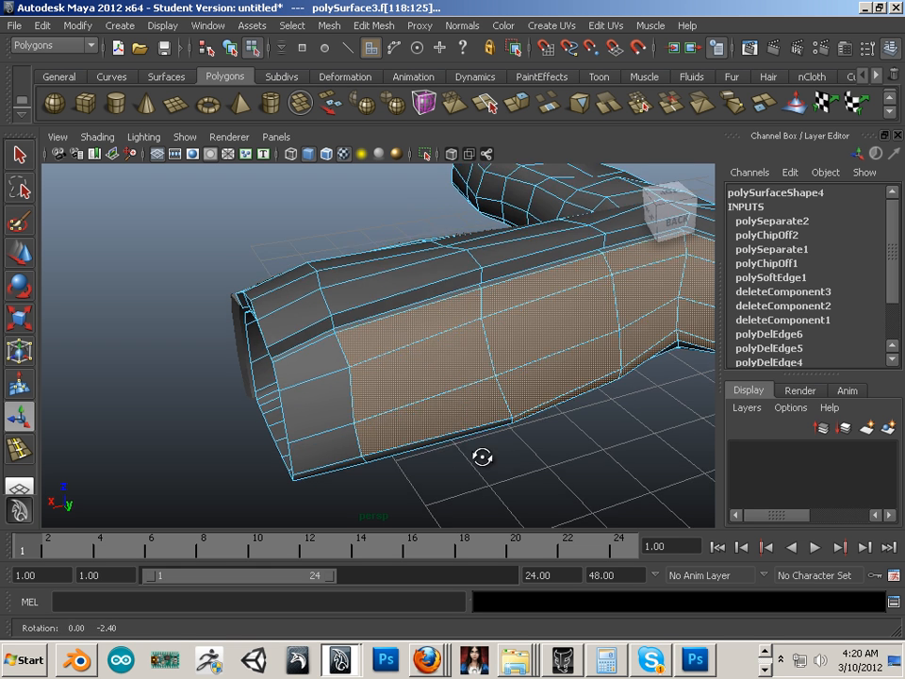
pyautogui.moveTo(483, 459); pyautogui.dragTo(377, 396)
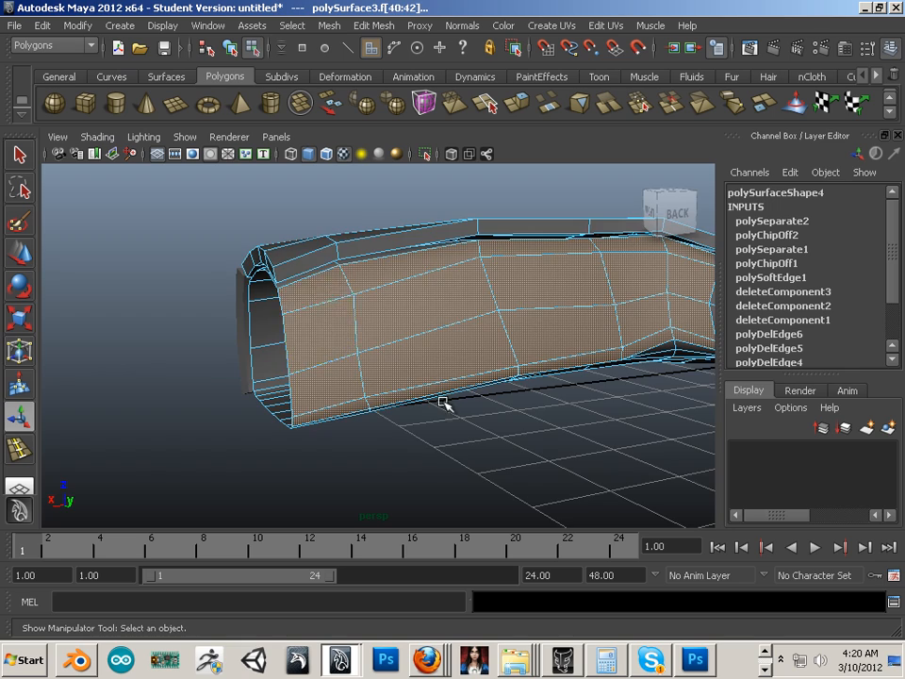
pyautogui.moveTo(445, 404); pyautogui.dragTo(396, 413)
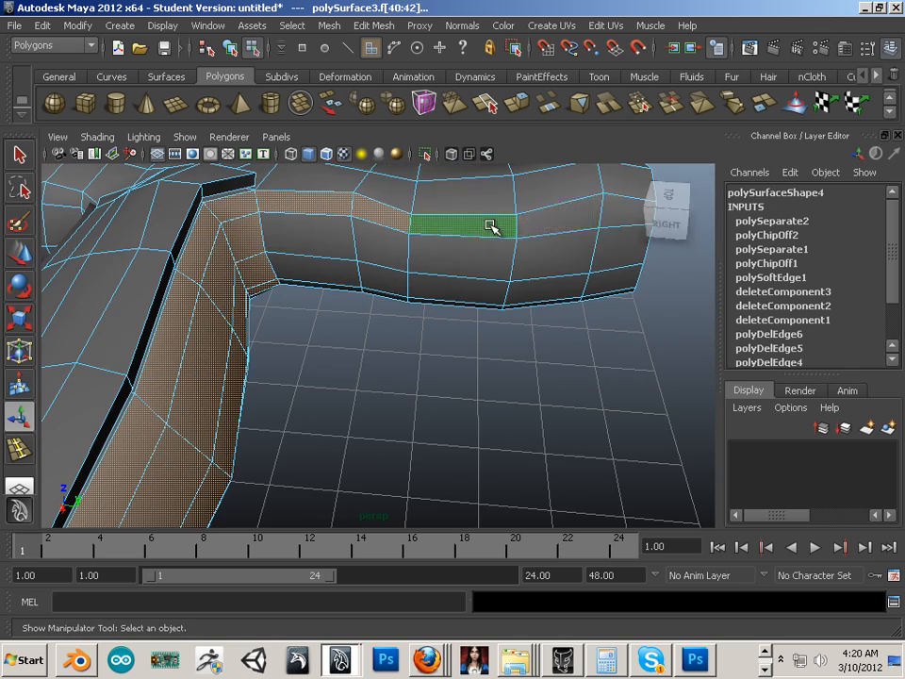
# Add a strip of wall faces and duplicate the group off polySurface3 as polyChipOff3
pyautogui.moveTo(490, 226); pyautogui.dragTo(368, 381)
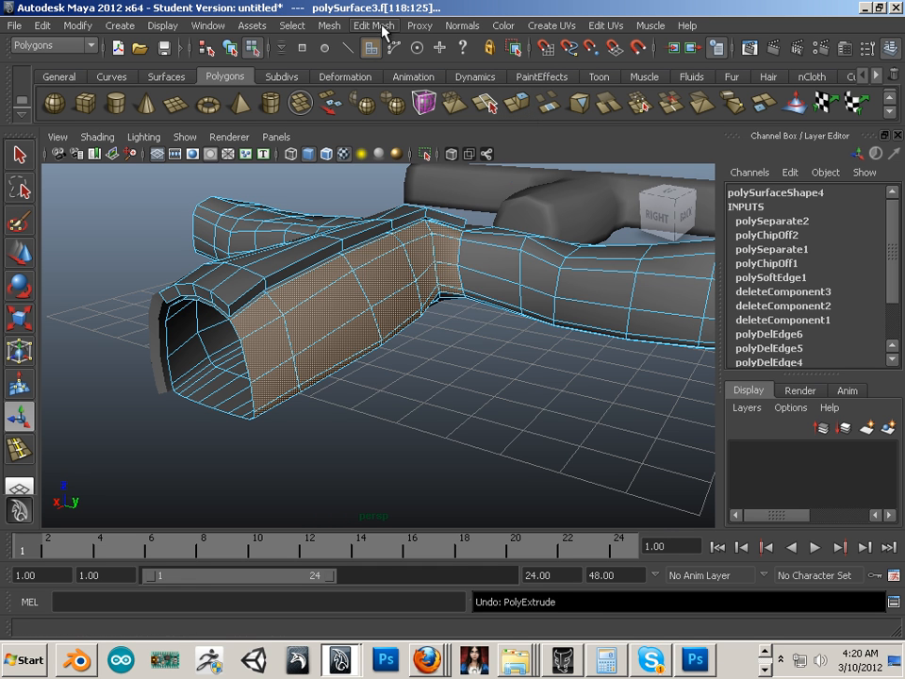
pyautogui.click(374, 26)
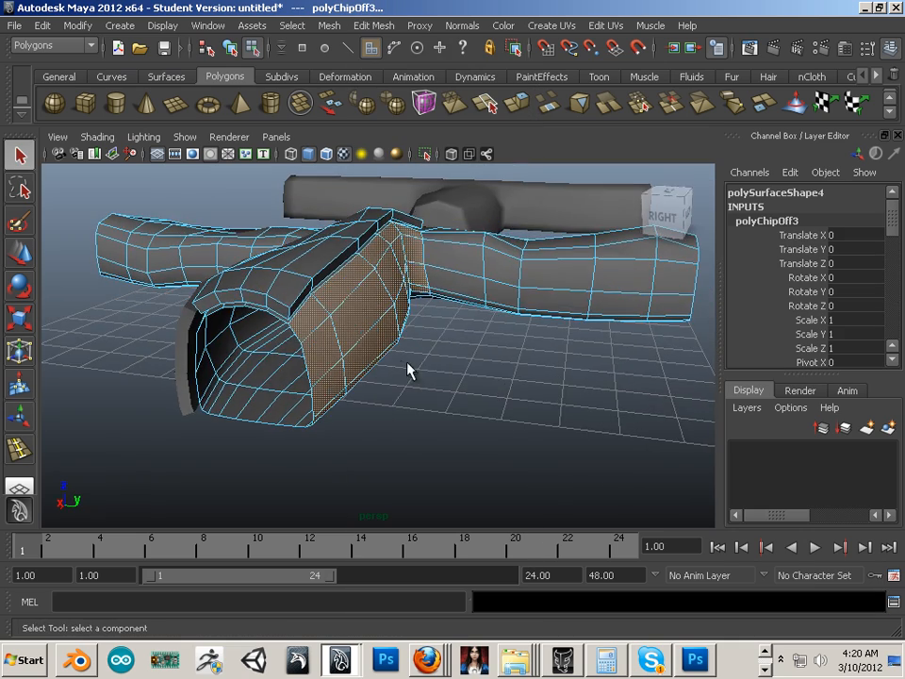
# Extrude the duplicated band polySurface5 into a thick collision plate and inspect it from beneath
pyautogui.rightClick(393, 302)
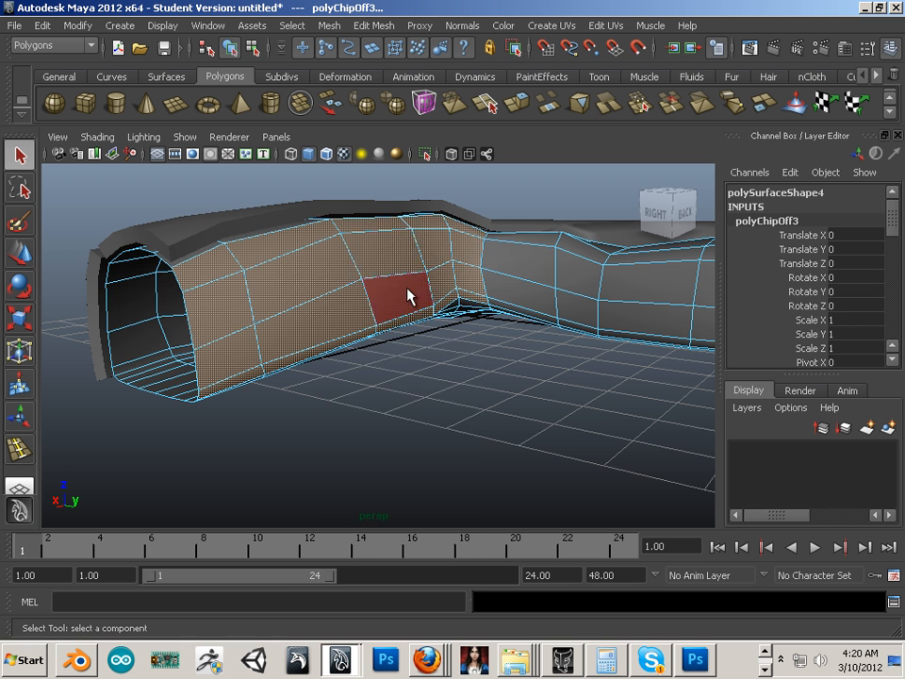
pyautogui.click(374, 26)
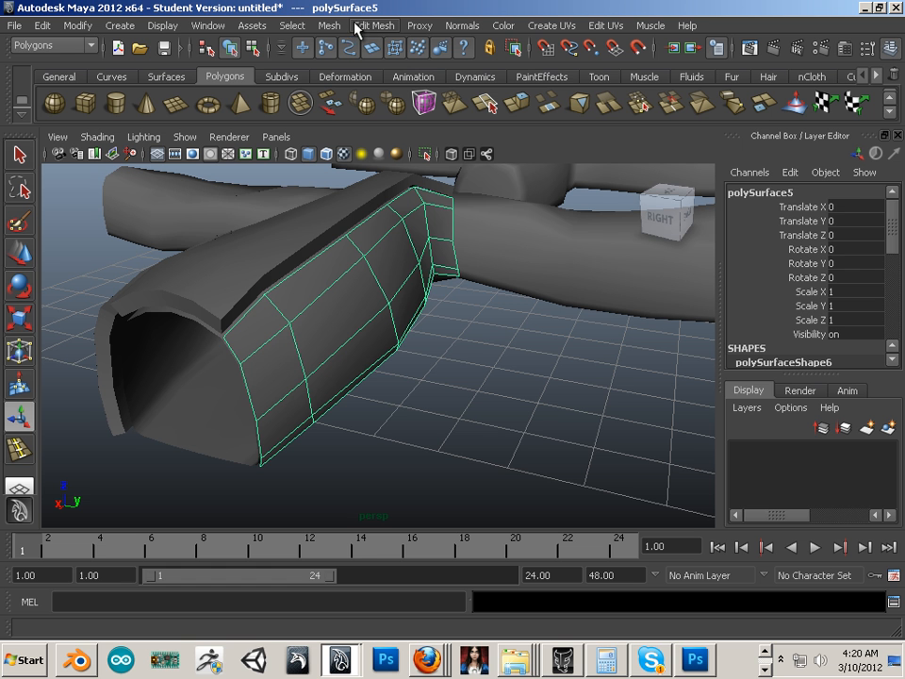
pyautogui.moveTo(516, 102)
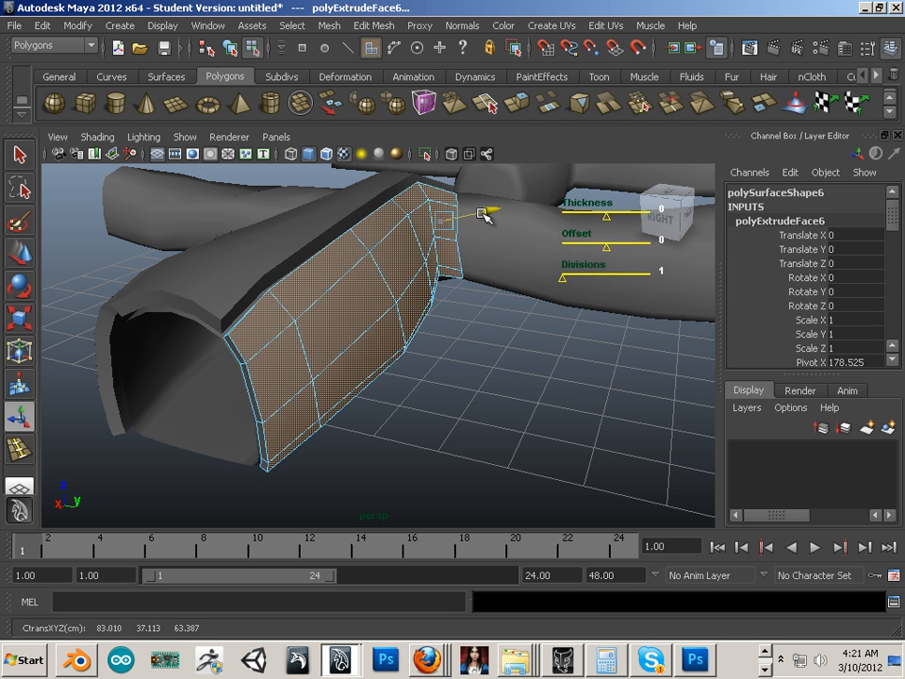
pyautogui.click(381, 449)
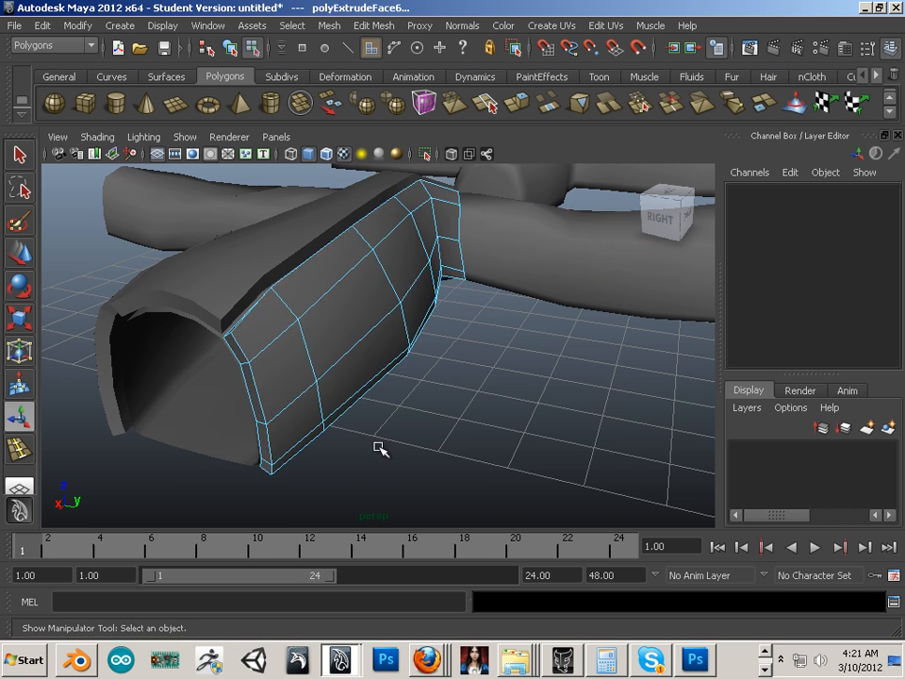
pyautogui.moveTo(381, 449); pyautogui.dragTo(400, 389)
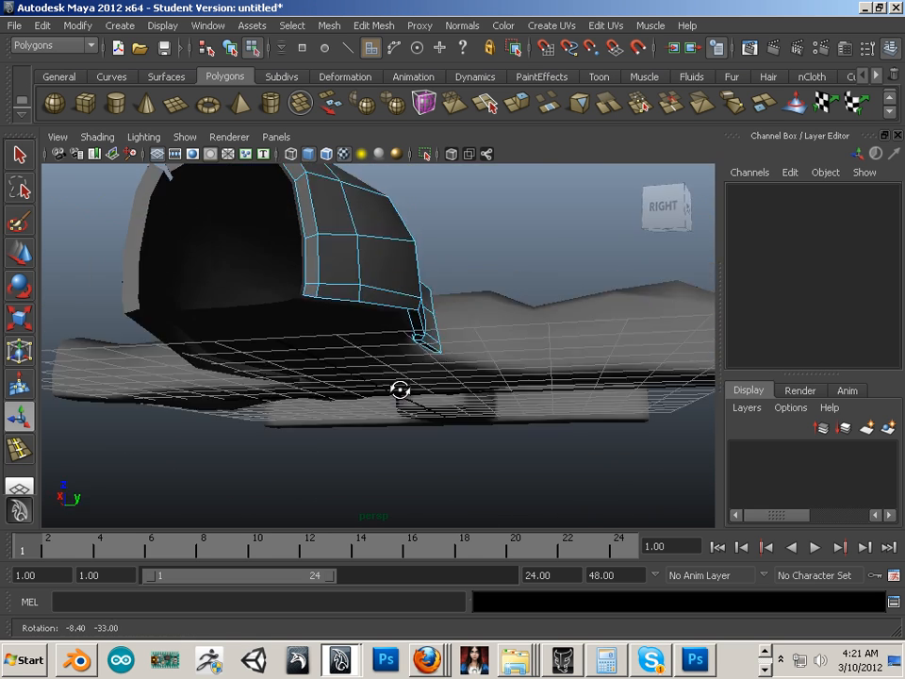
pyautogui.moveTo(400, 388); pyautogui.dragTo(494, 377)
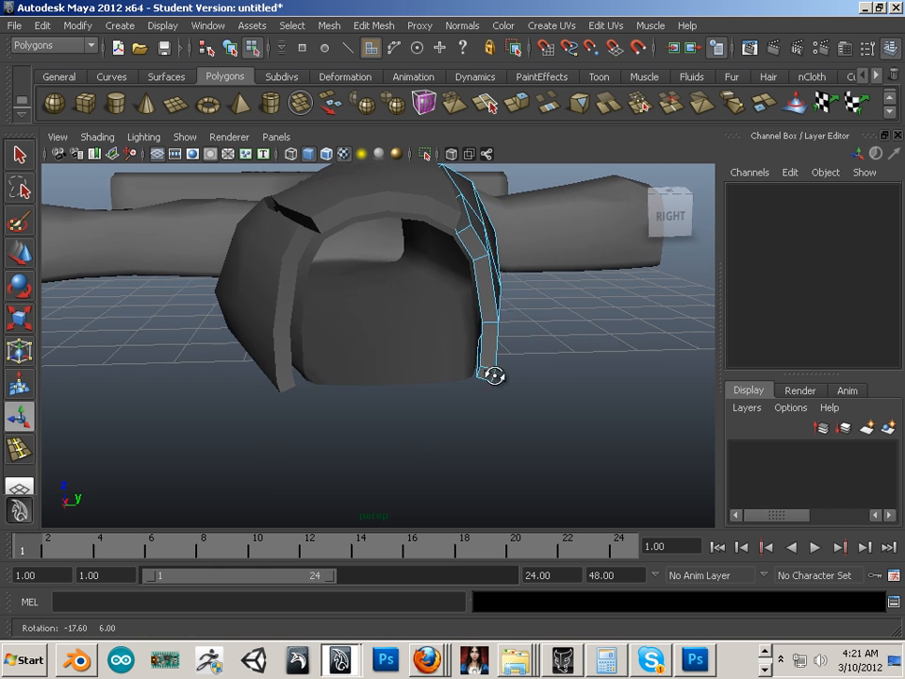
pyautogui.click(424, 362)
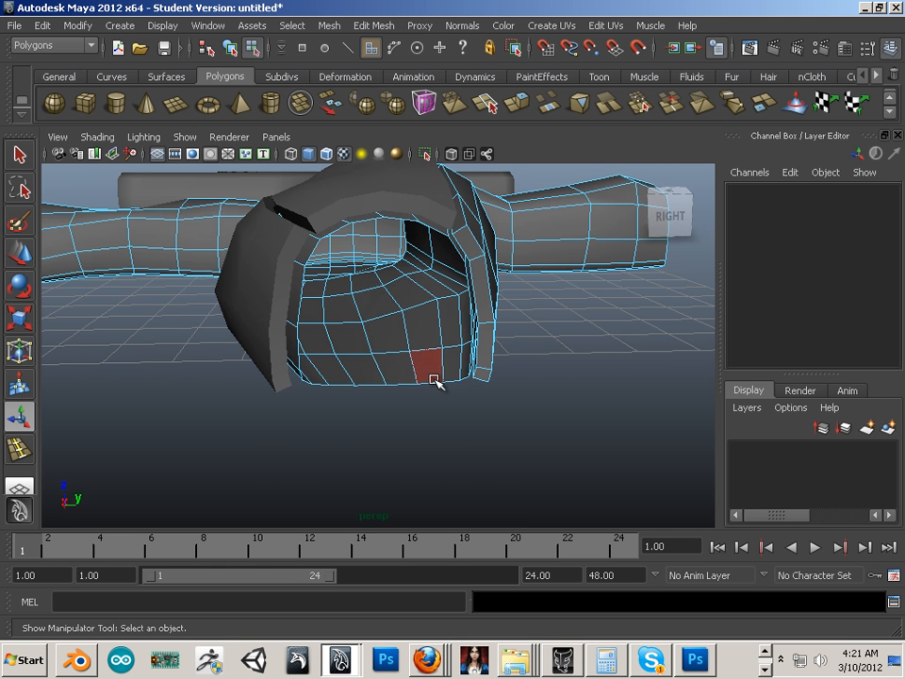
pyautogui.moveTo(433, 381); pyautogui.dragTo(394, 385)
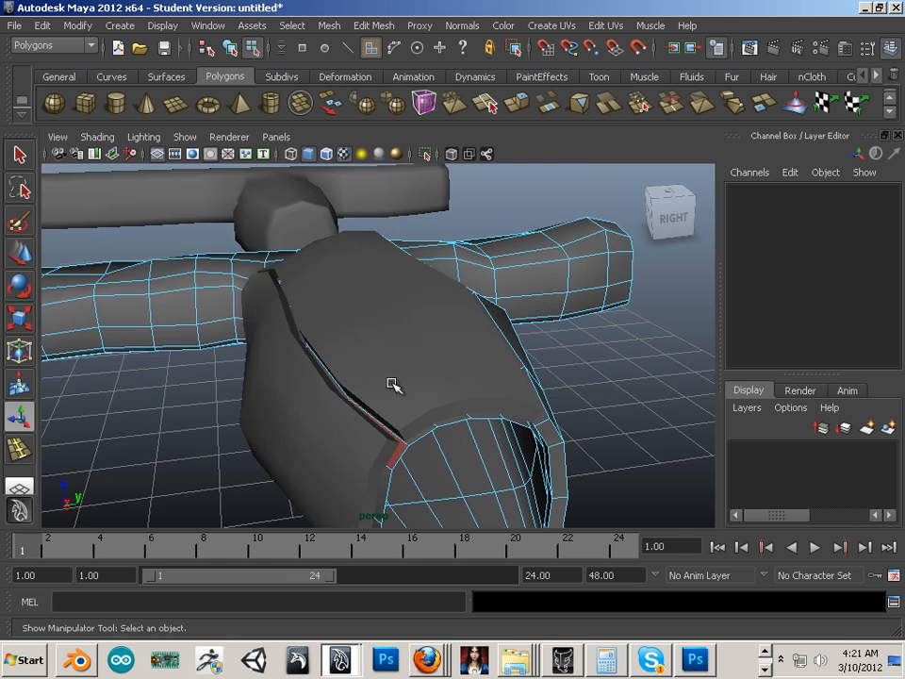
pyautogui.moveTo(394, 385); pyautogui.dragTo(491, 320)
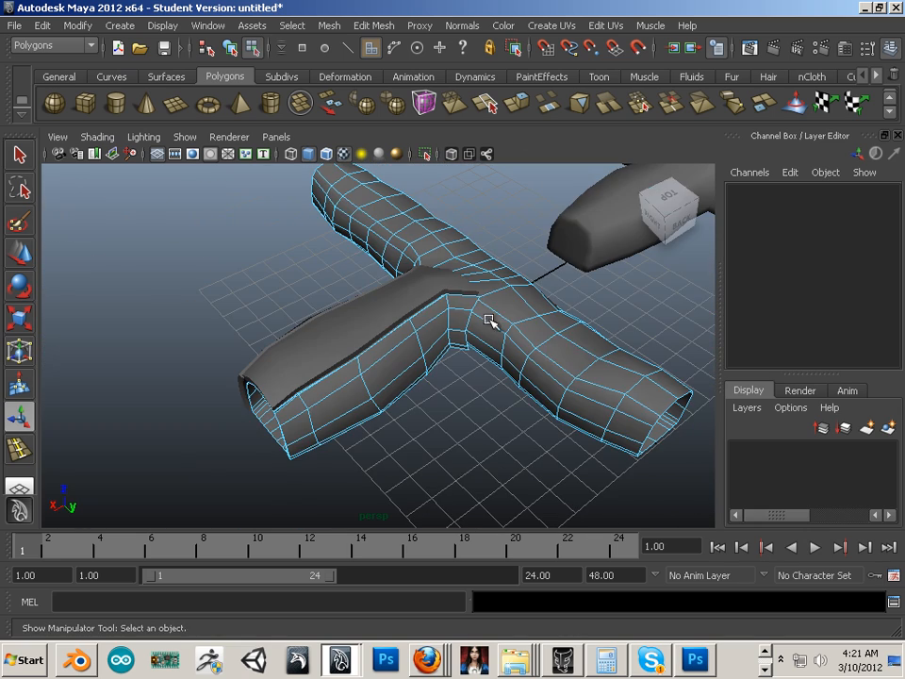
pyautogui.moveTo(491, 321); pyautogui.dragTo(396, 312)
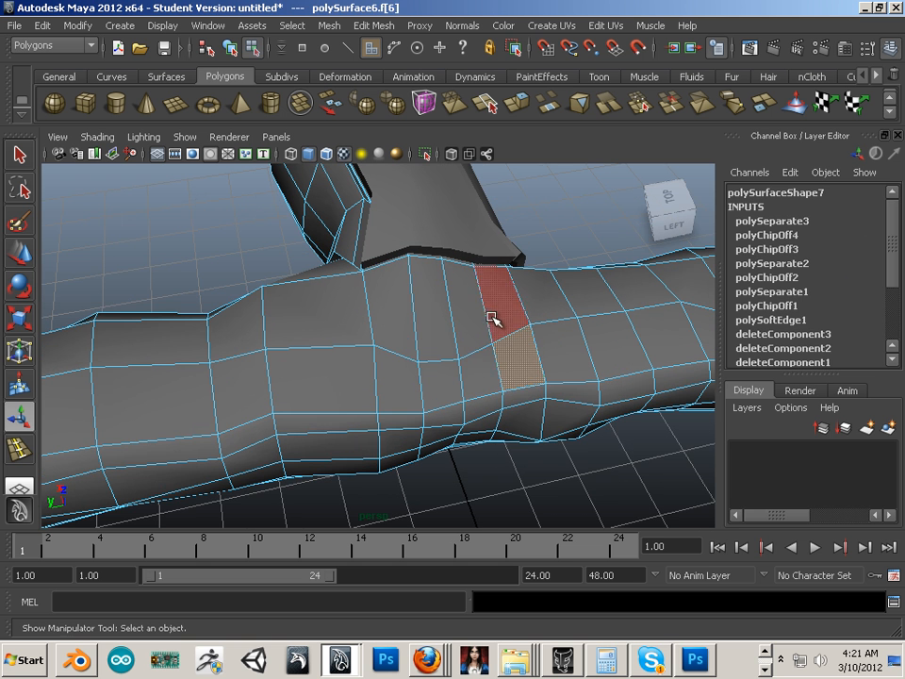
# Duplicate the junction-side wall faces into a separate patch, polySurface7
pyautogui.click(436, 381)
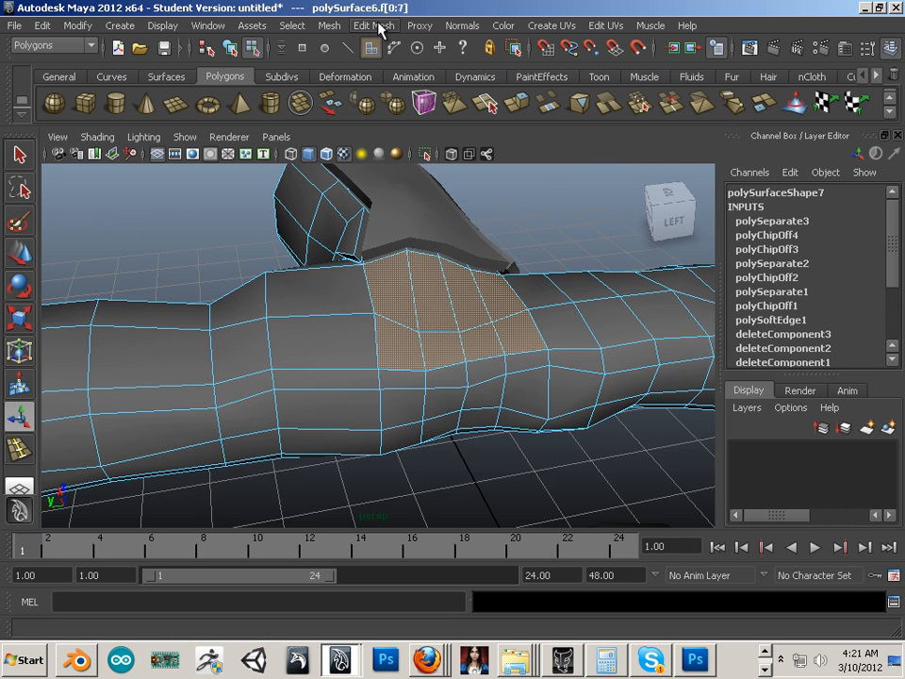
pyautogui.click(374, 27)
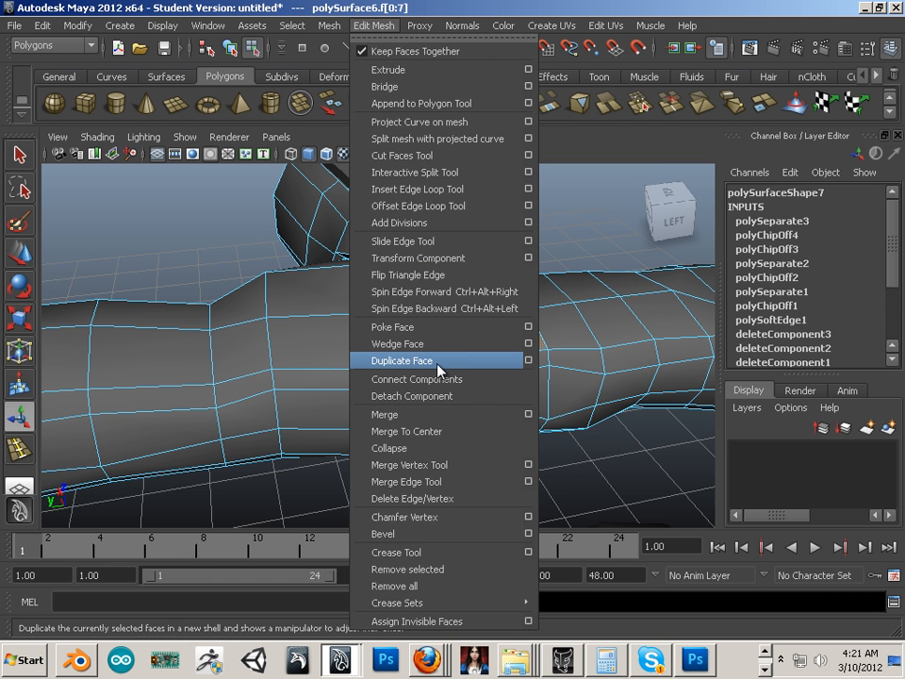
pyautogui.click(402, 360)
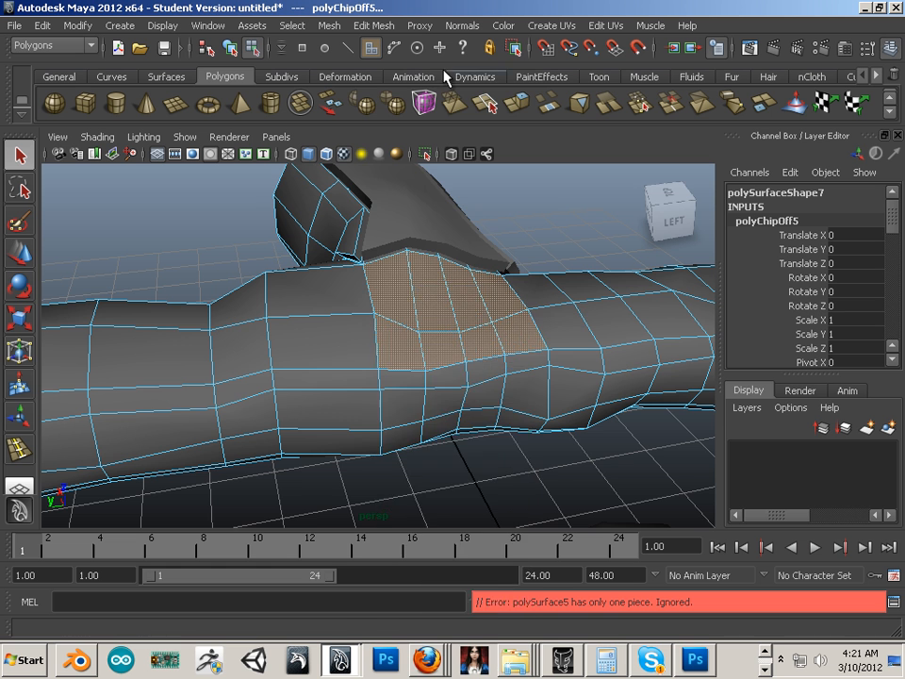
pyautogui.click(449, 341)
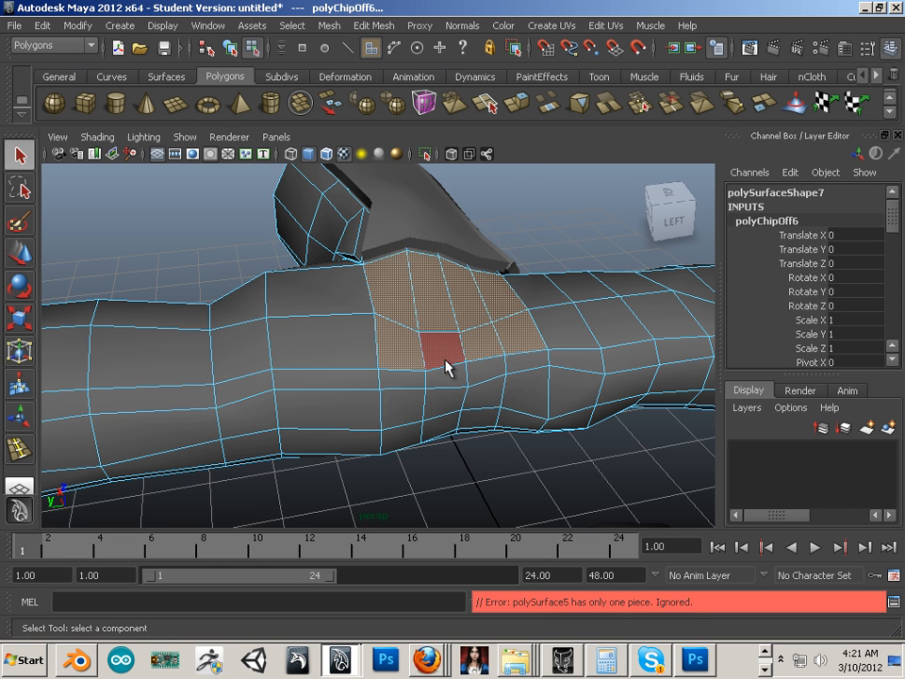
# Check the copied patch's faces, return to object mode and clear the selection
pyautogui.rightClick(449, 363)
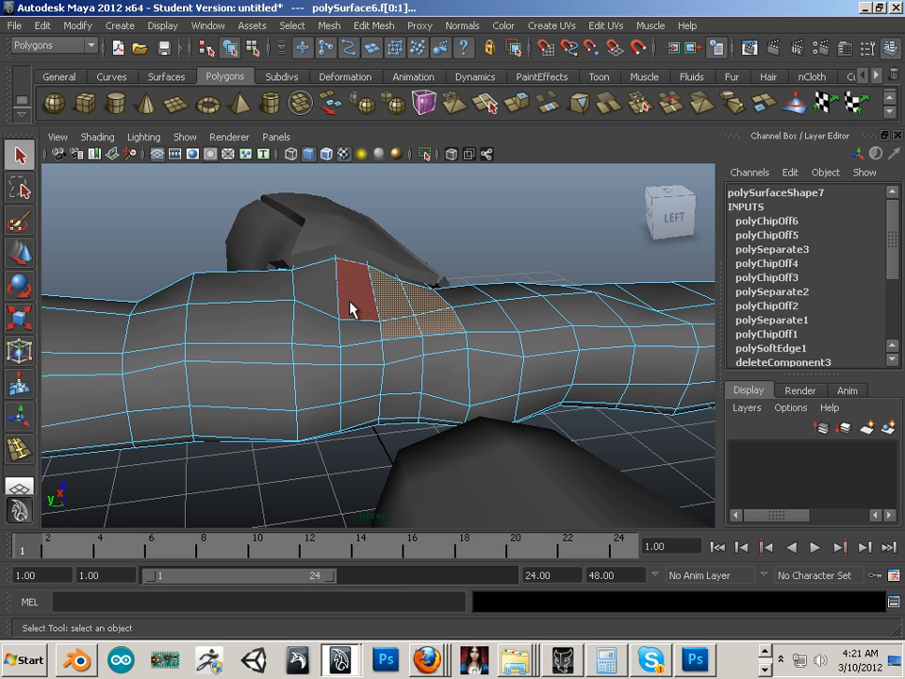
pyautogui.click(373, 26)
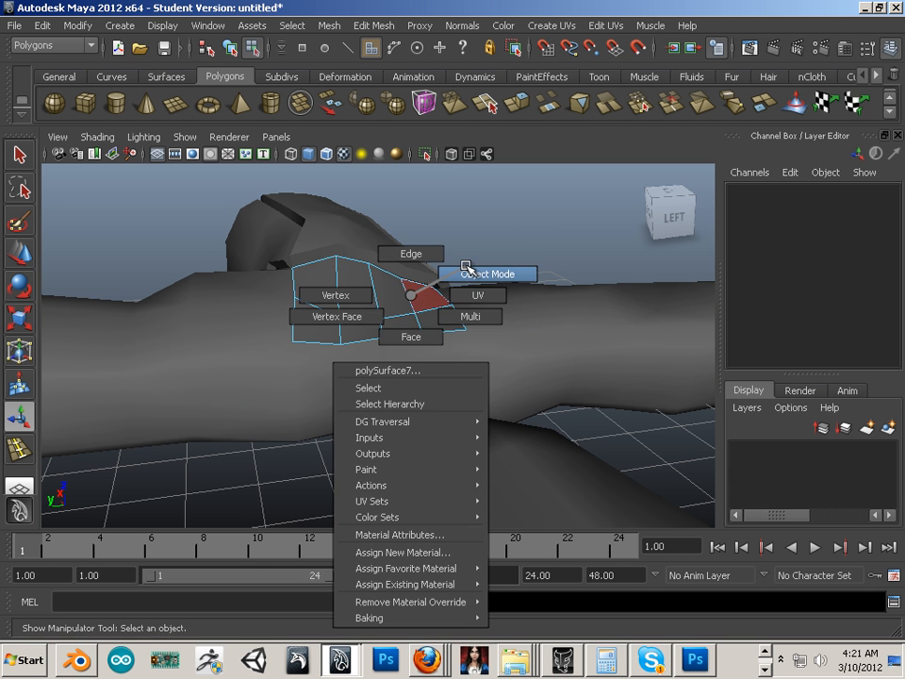
pyautogui.click(487, 274)
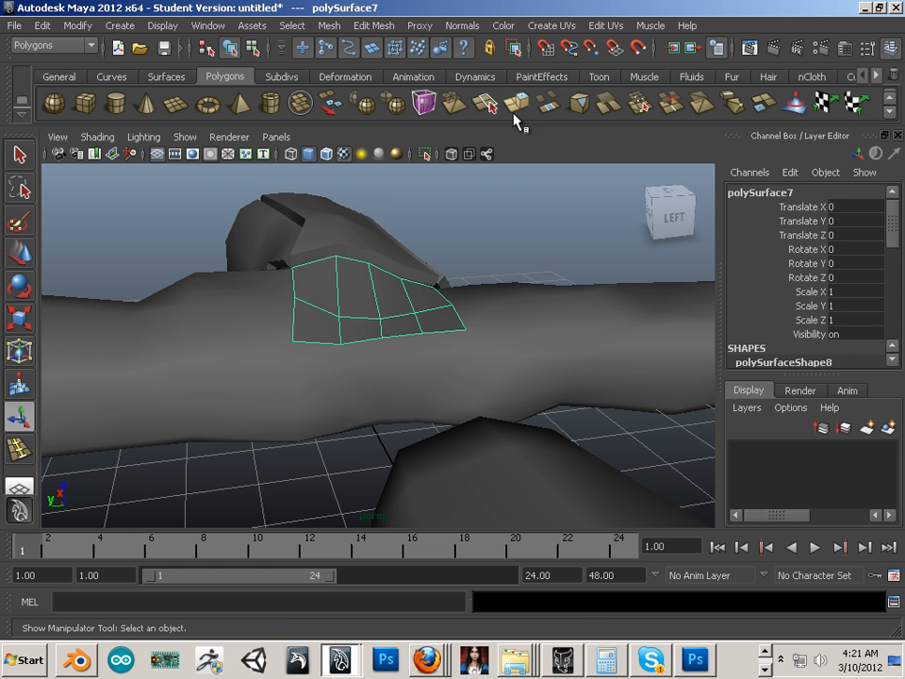
pyautogui.click(490, 104)
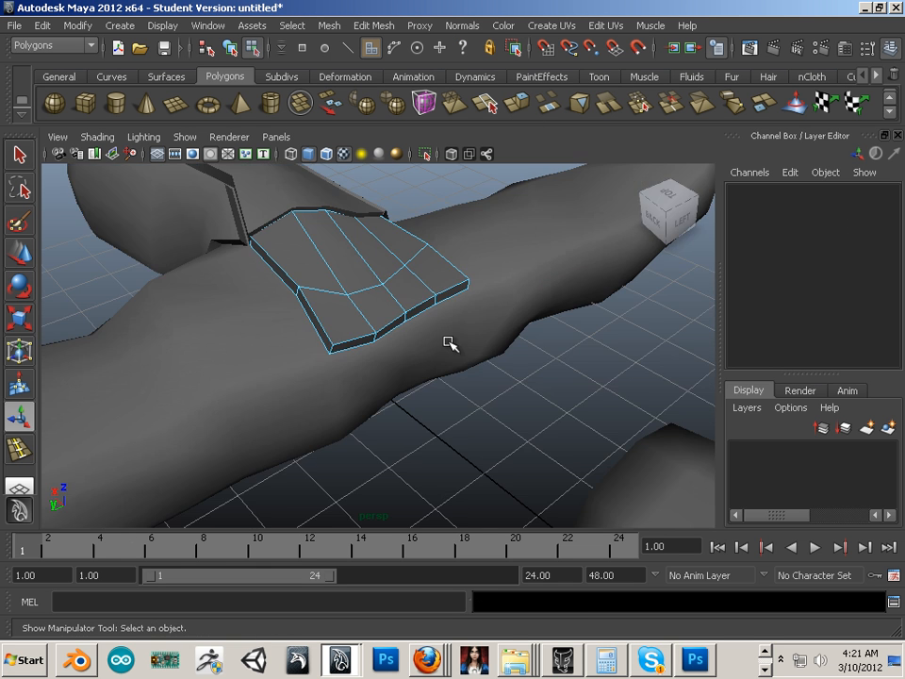
pyautogui.click(453, 343)
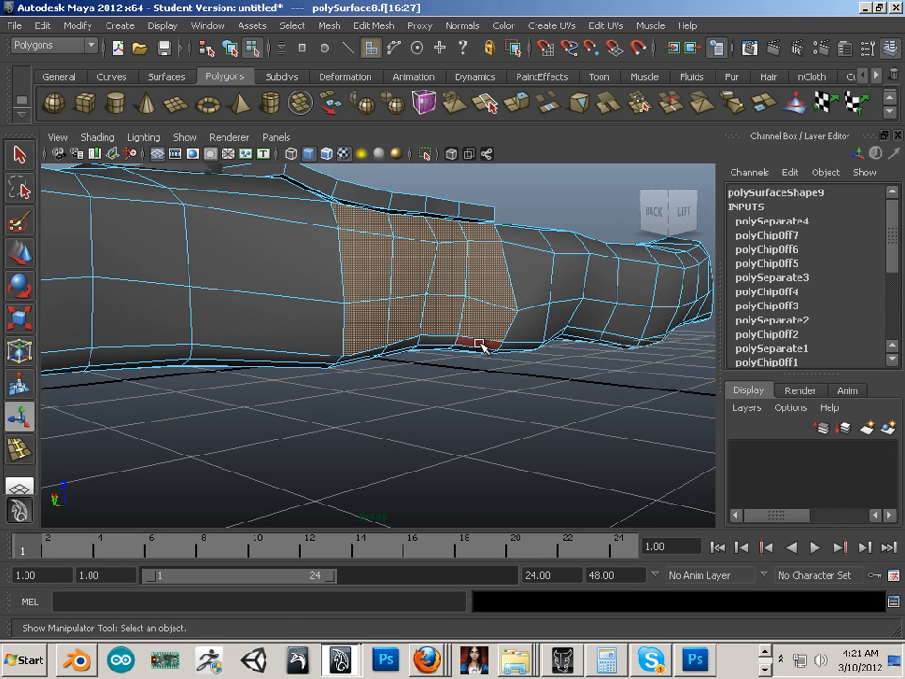
# Duplicate a drag-selected band of tunnel faces out as a new piece via the shelf tool
pyautogui.moveTo(472, 330); pyautogui.dragTo(377, 330)
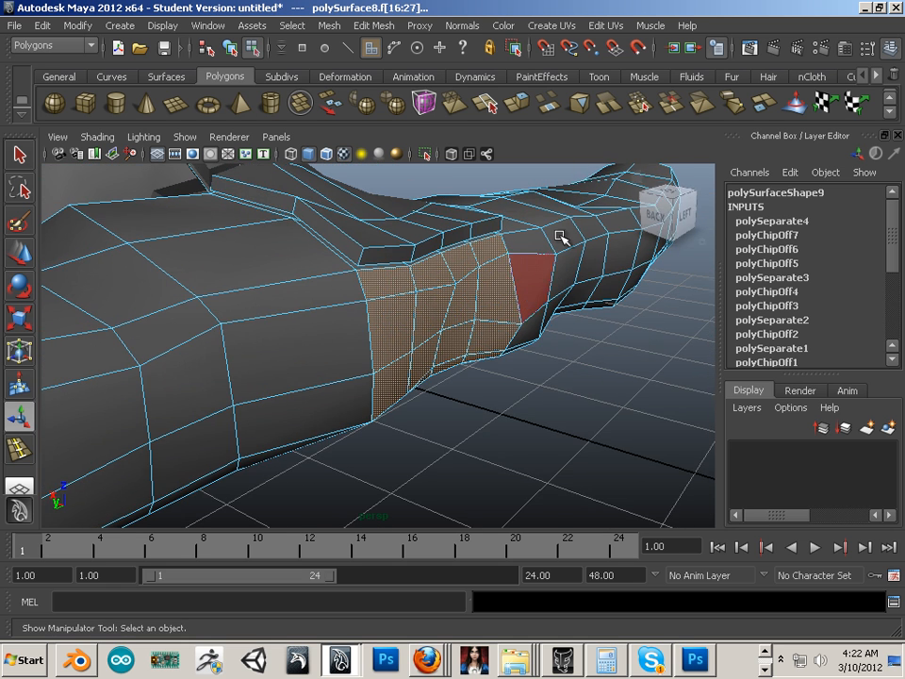
pyautogui.moveTo(517, 103)
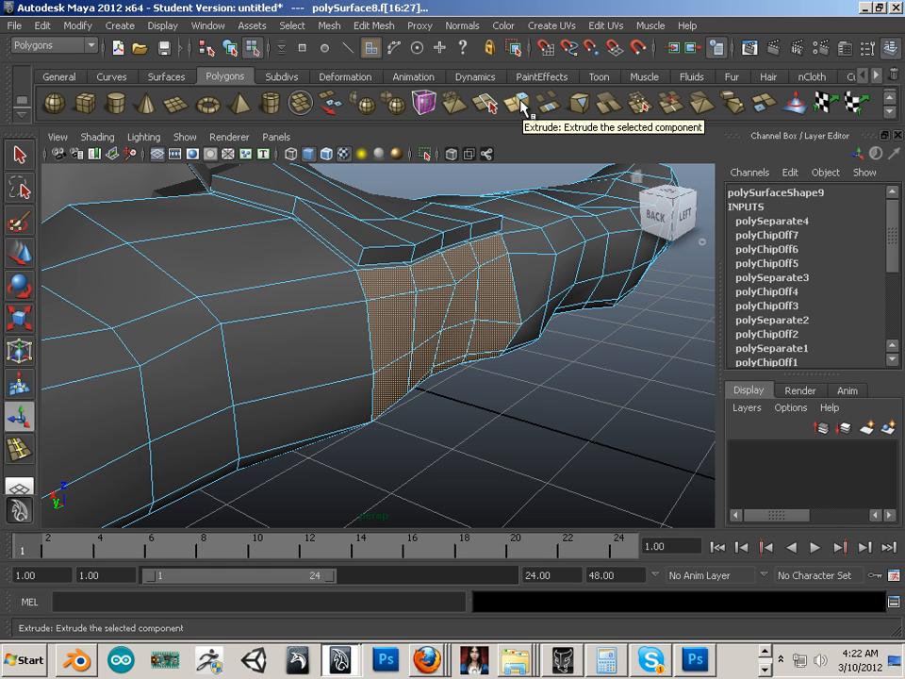
pyautogui.click(373, 26)
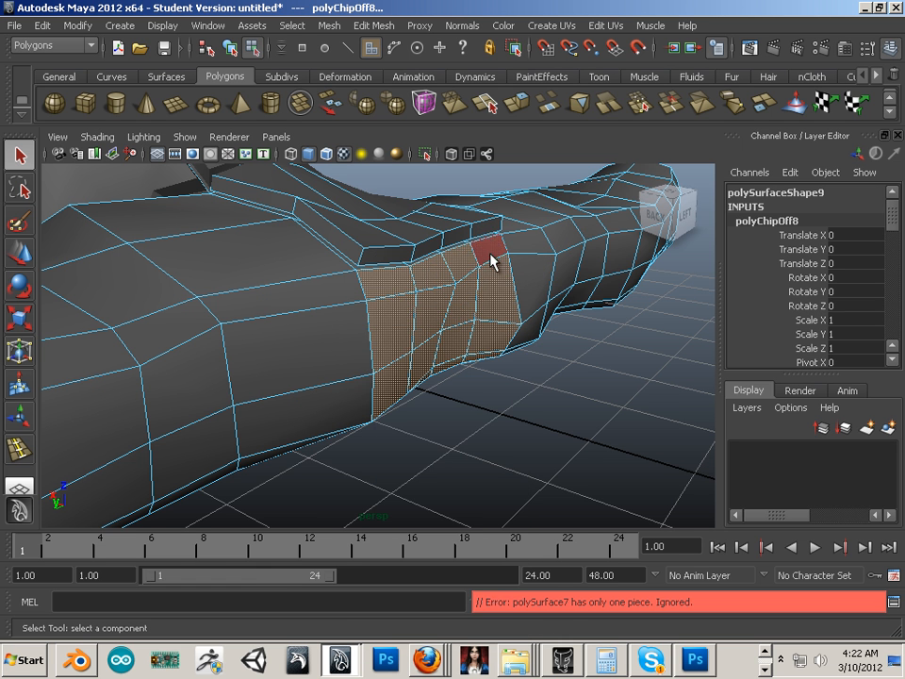
pyautogui.click(374, 27)
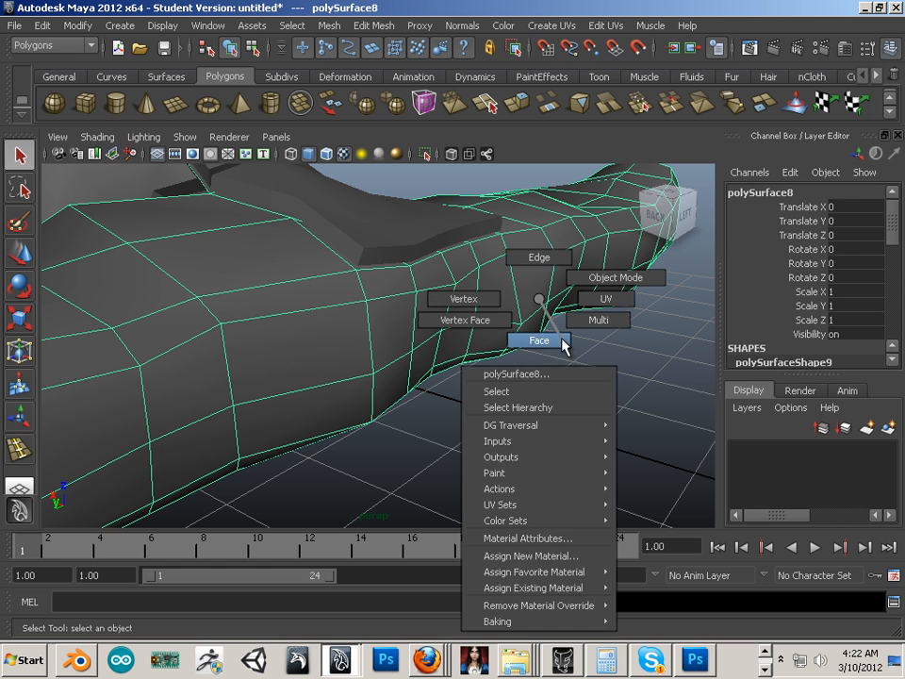
pyautogui.click(540, 339)
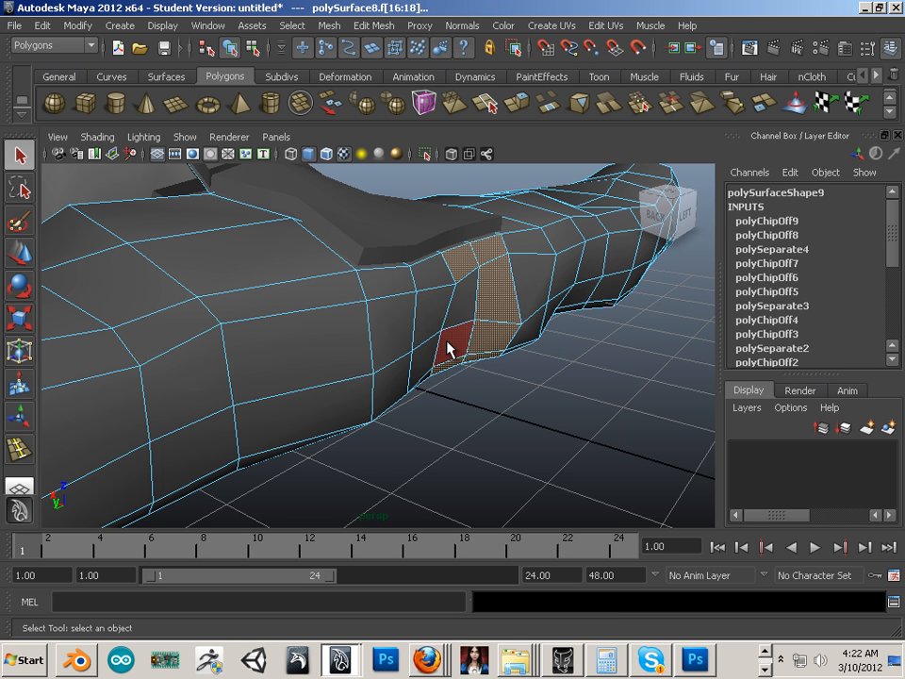
# Select the faces of the next band further along the tunnel for polySurface13
pyautogui.click(430, 368)
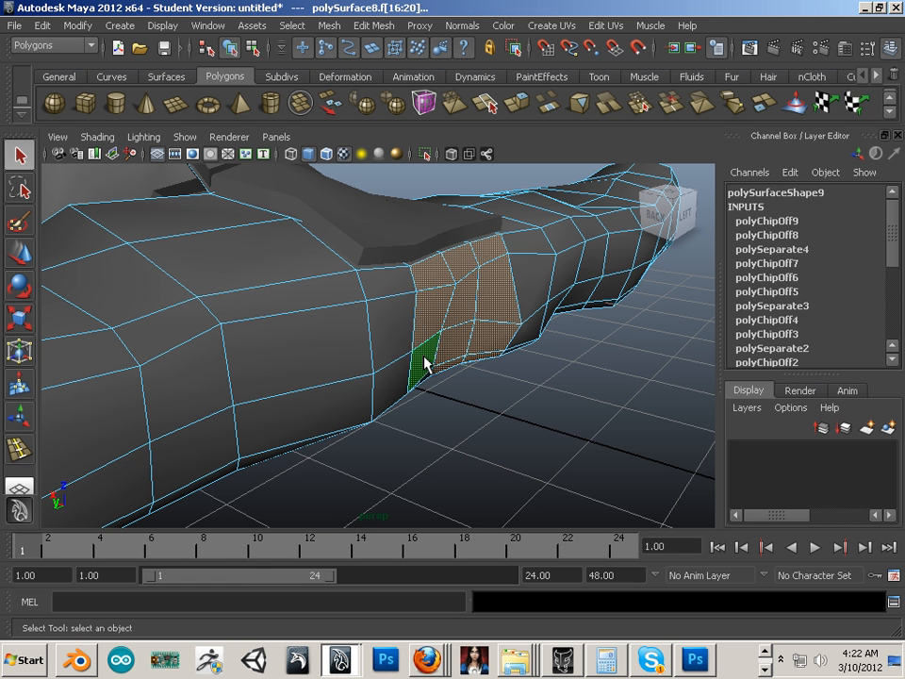
pyautogui.click(396, 320)
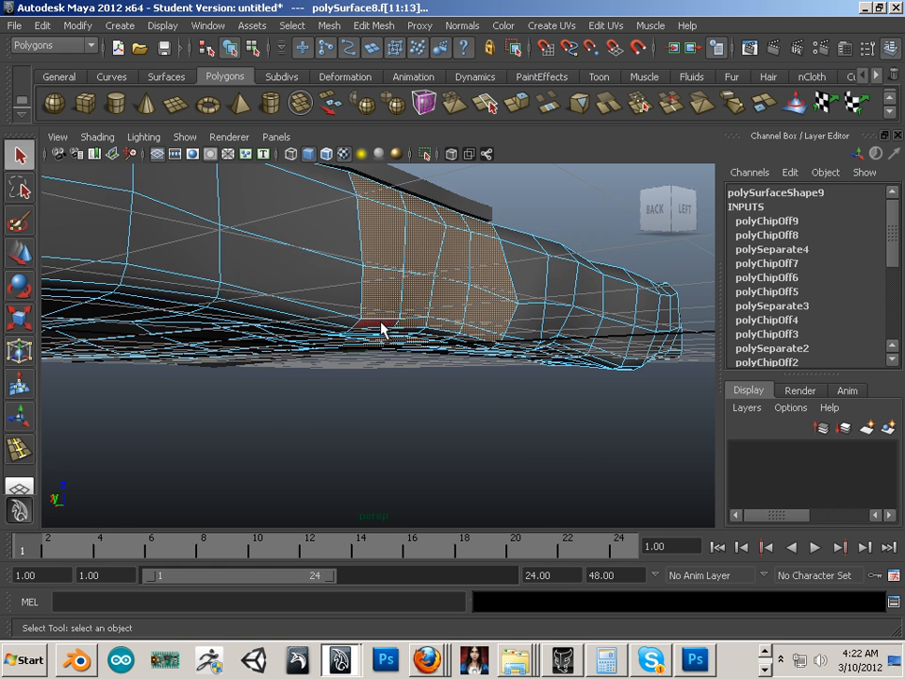
pyautogui.click(374, 26)
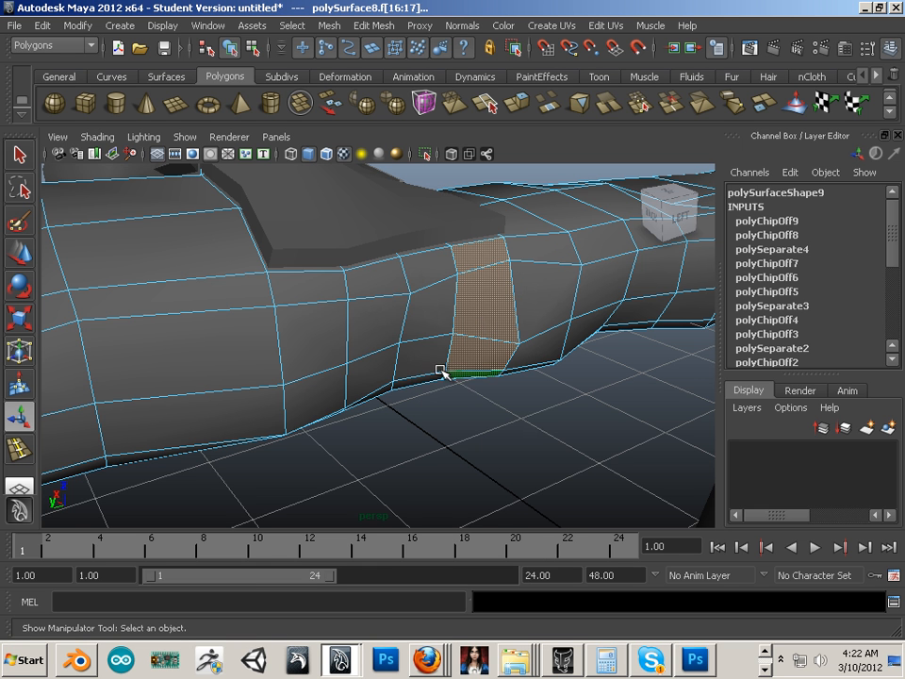
pyautogui.click(386, 285)
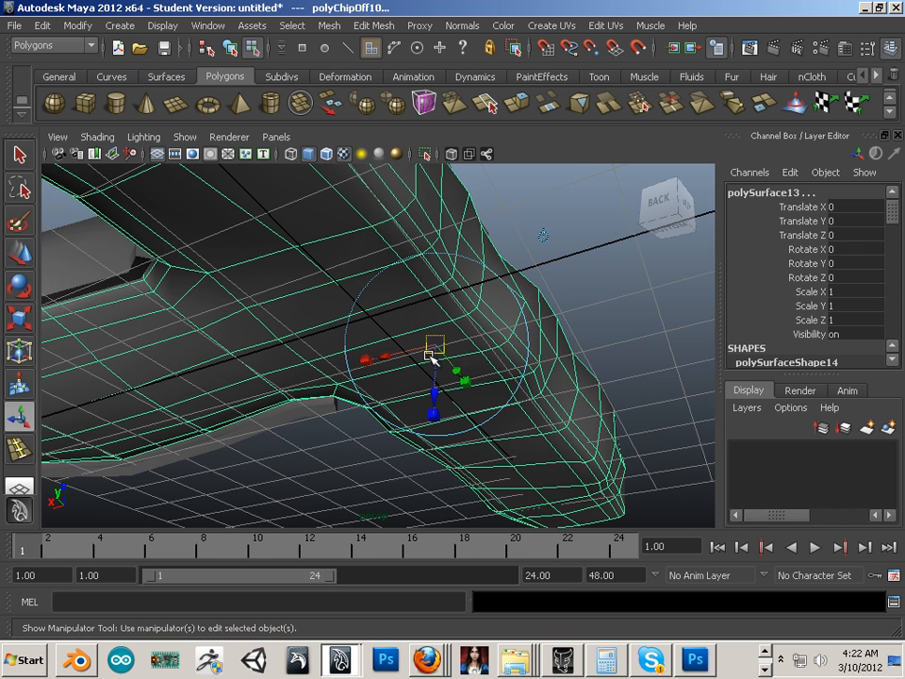
pyautogui.moveTo(411, 365)
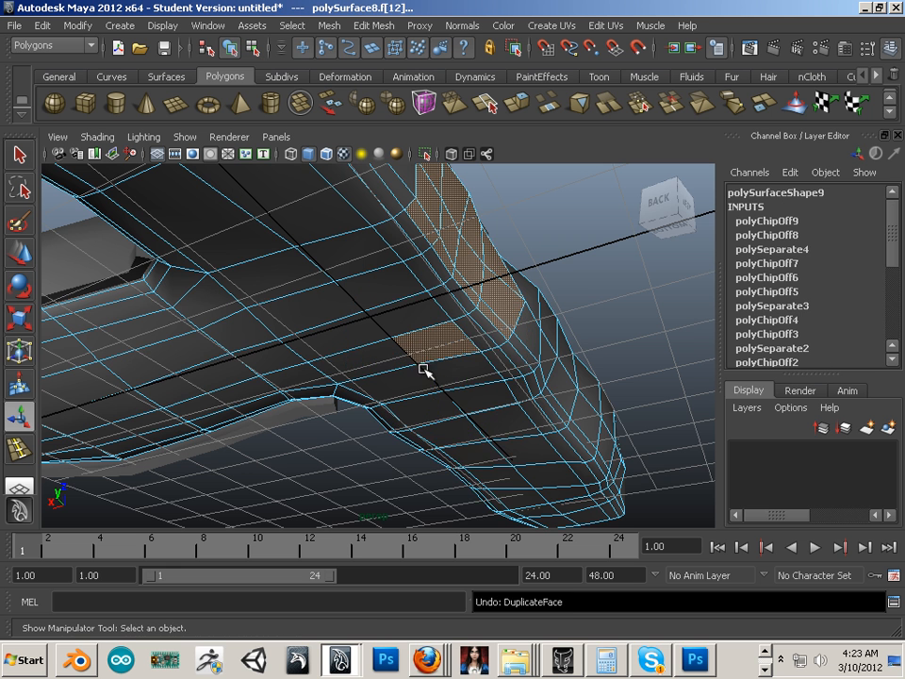
# Extrude the chipped-off patch outward with the Thickness handle into a solid plate (polyExtrudeFace8)
pyautogui.click(438, 340)
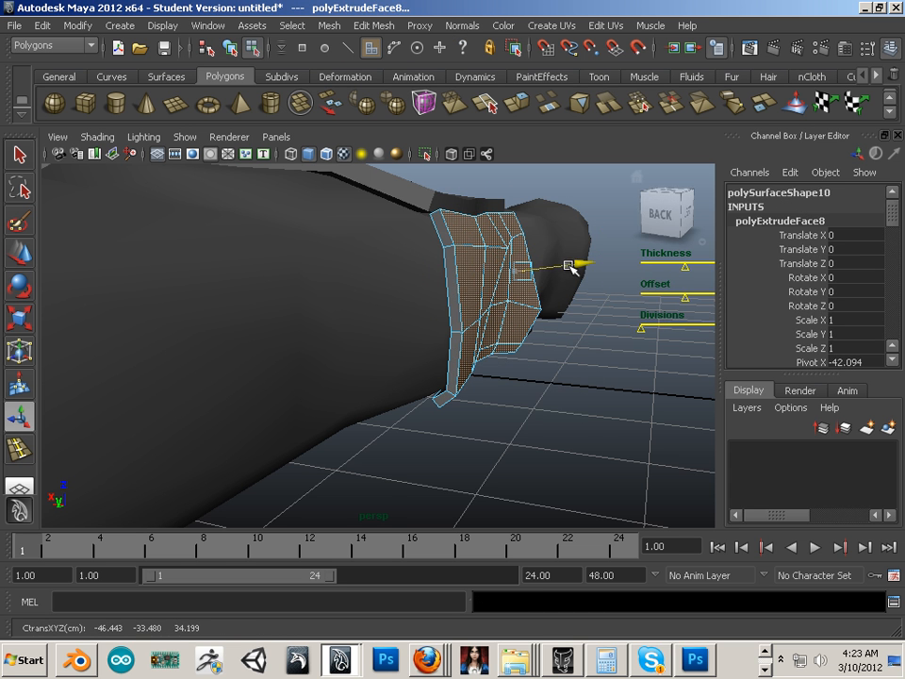
pyautogui.moveTo(566, 264); pyautogui.dragTo(377, 448)
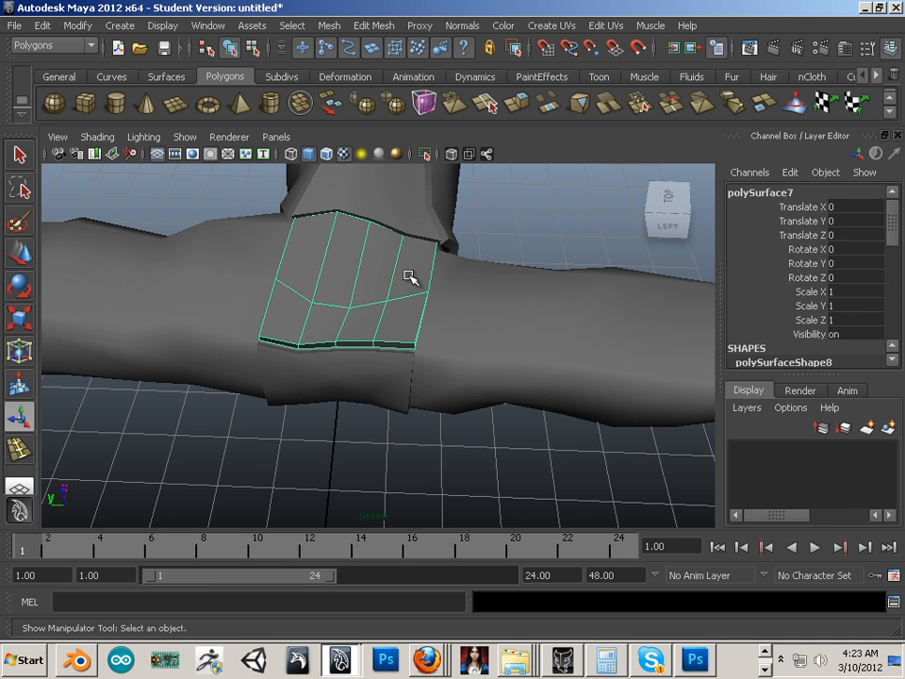
pyautogui.moveTo(411, 276); pyautogui.dragTo(468, 405)
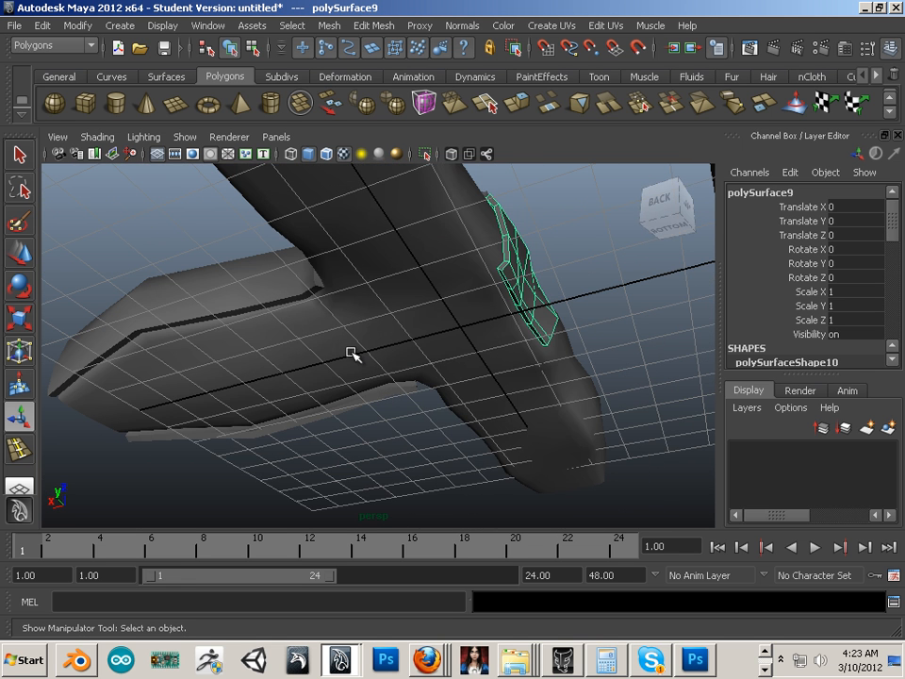
pyautogui.moveTo(274, 419)
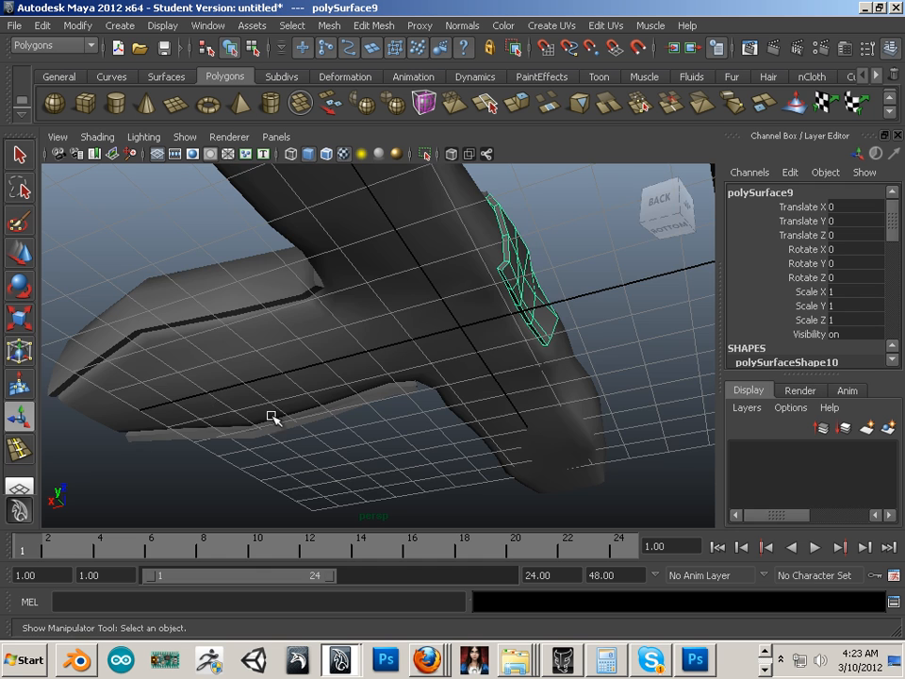
pyautogui.moveTo(274, 419); pyautogui.dragTo(411, 389)
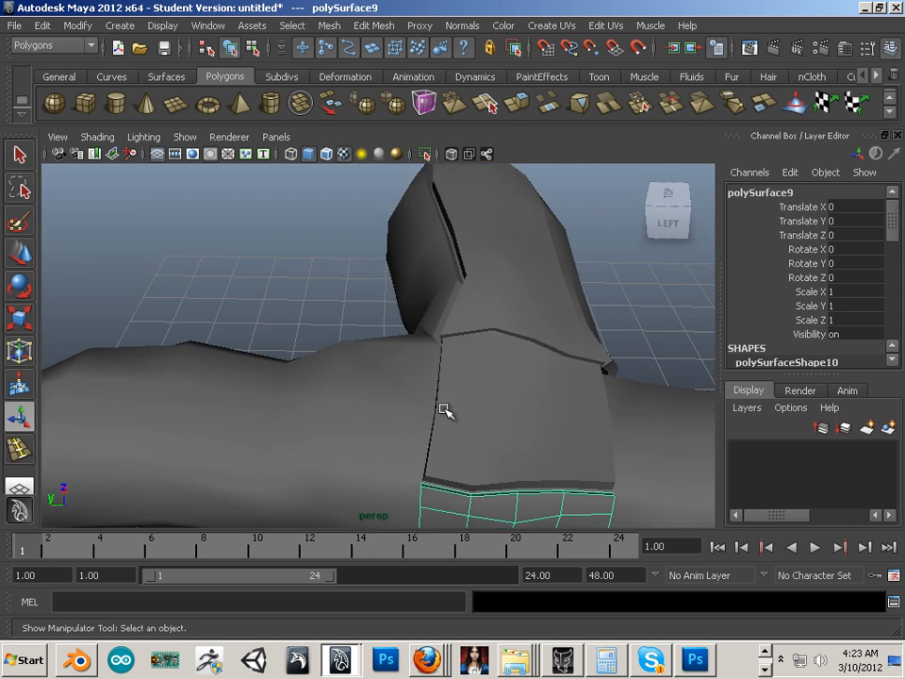
pyautogui.moveTo(445, 411); pyautogui.dragTo(458, 357)
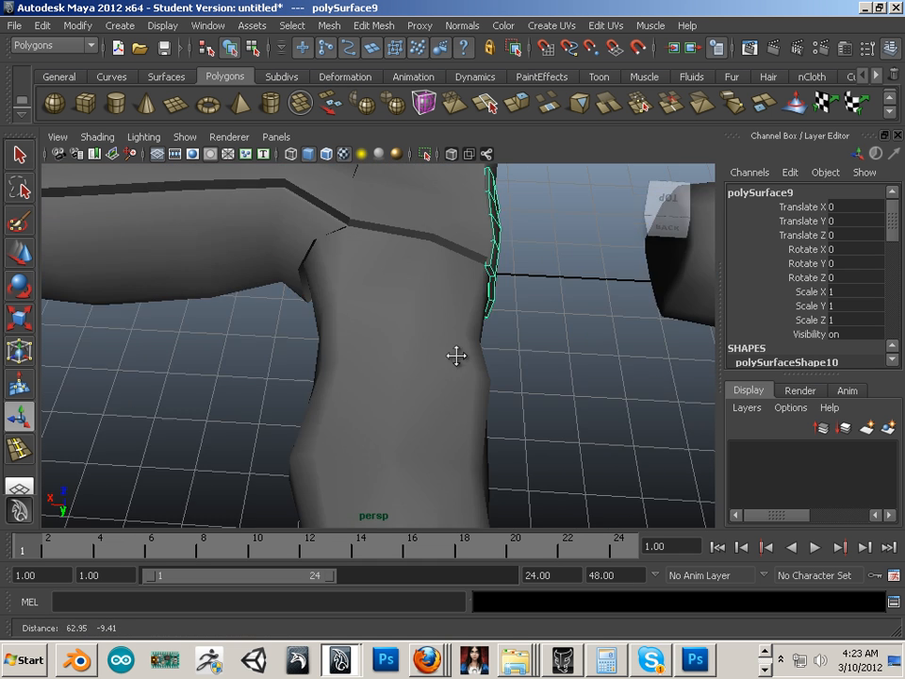